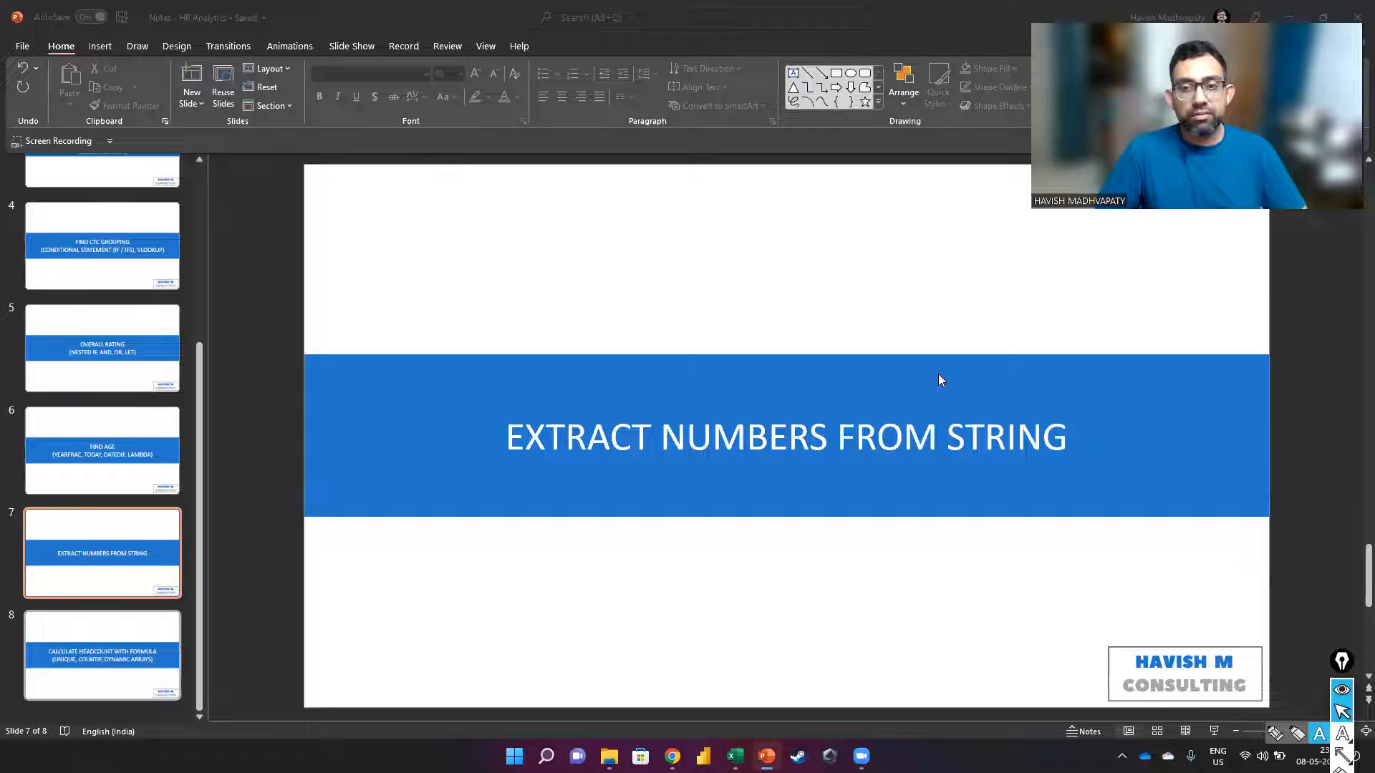
Step: Switch from the PowerPoint title slide to the Excel workbook of names and CTC values
key("Win+Tab")
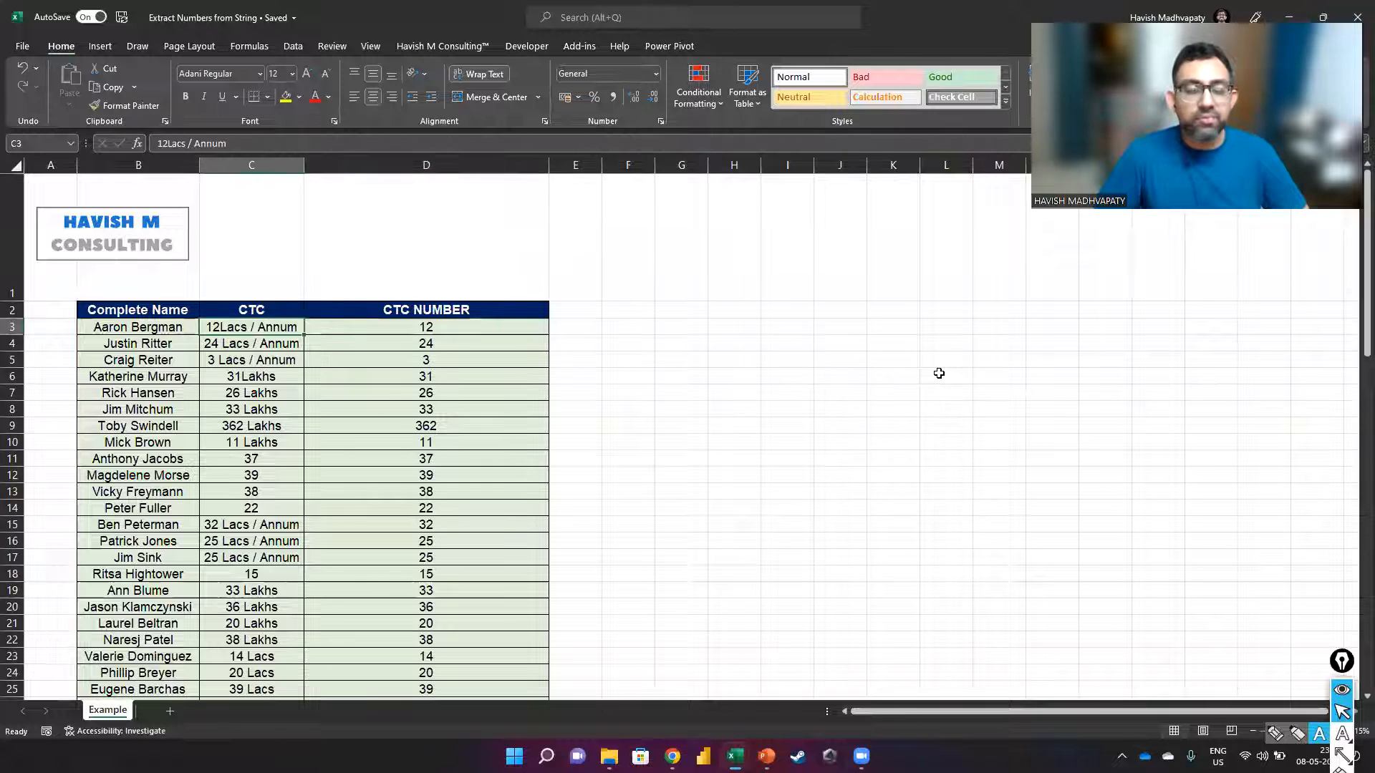
left_click(253, 166)
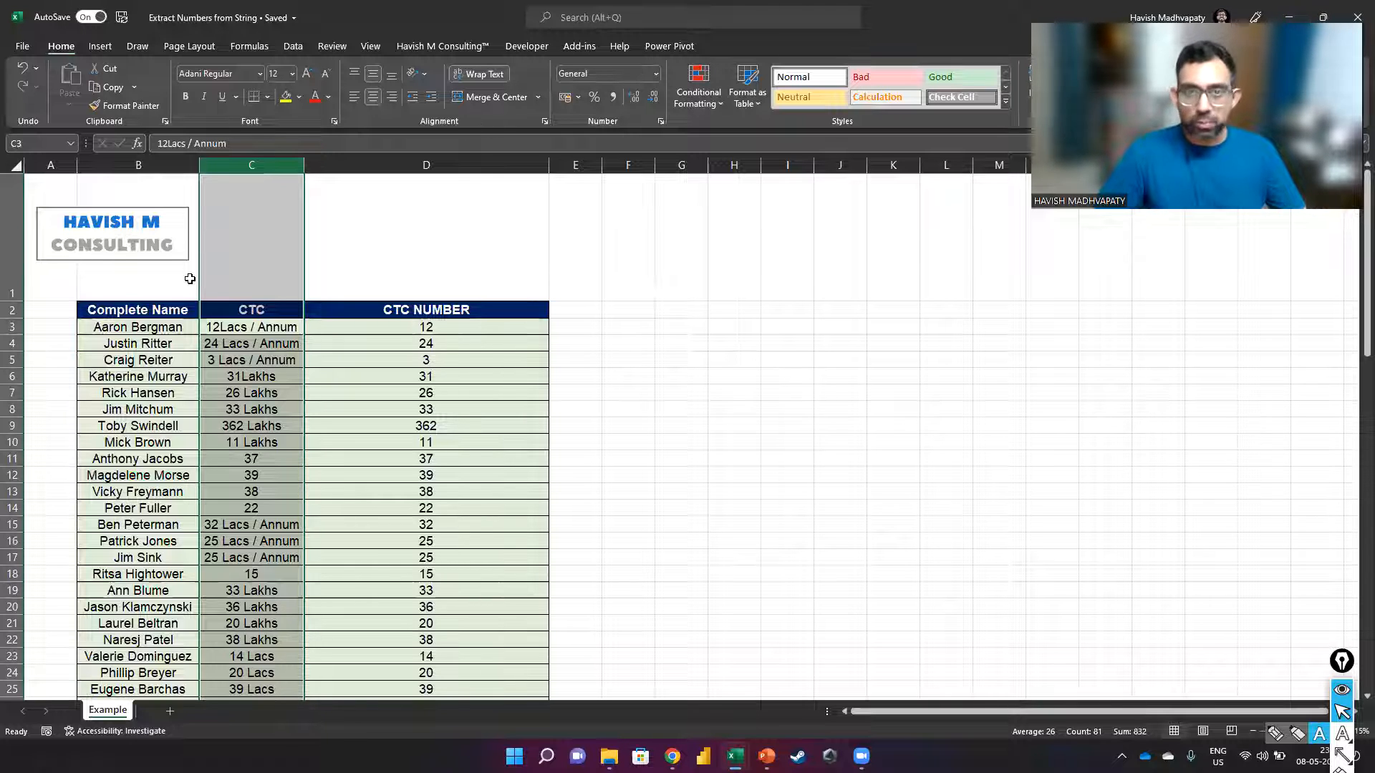
mouse_move(183, 593)
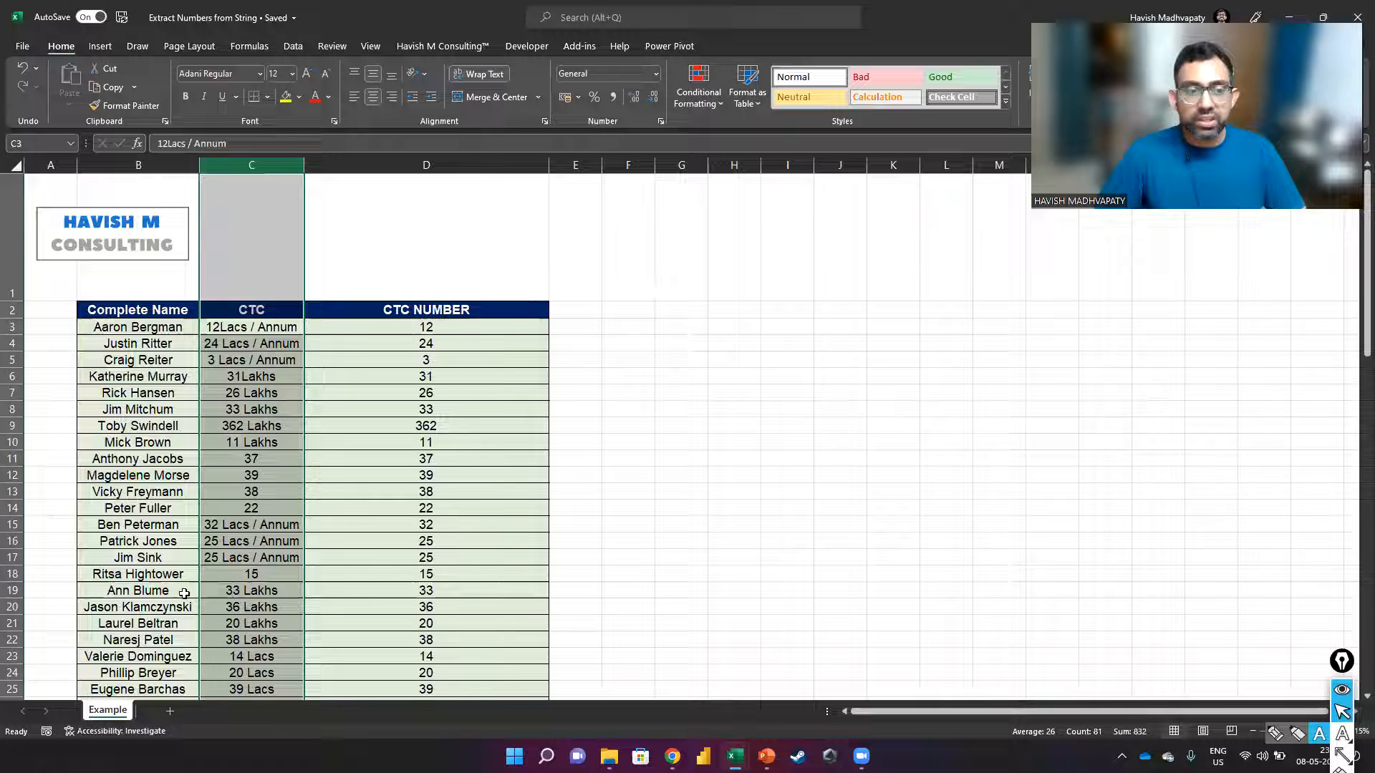
left_click(252, 474)
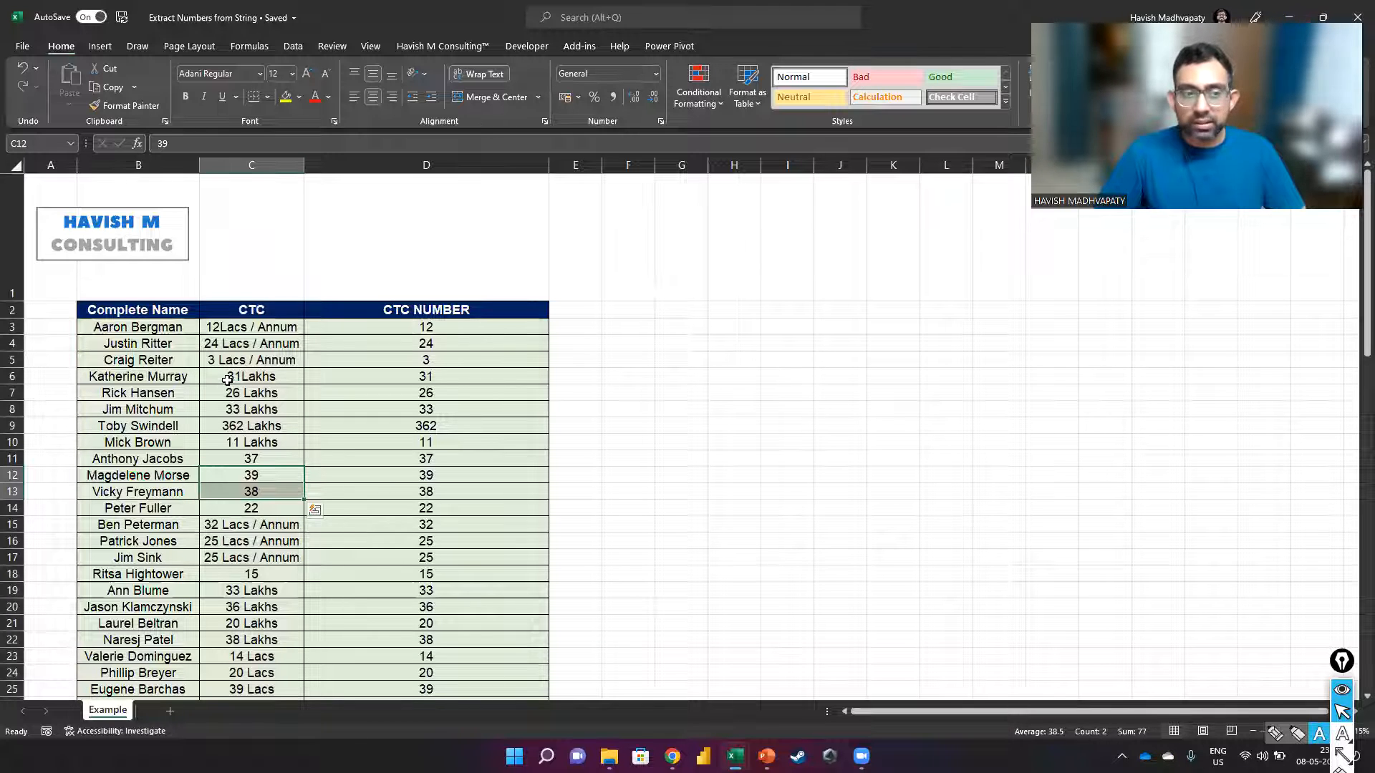
left_click(250, 377)
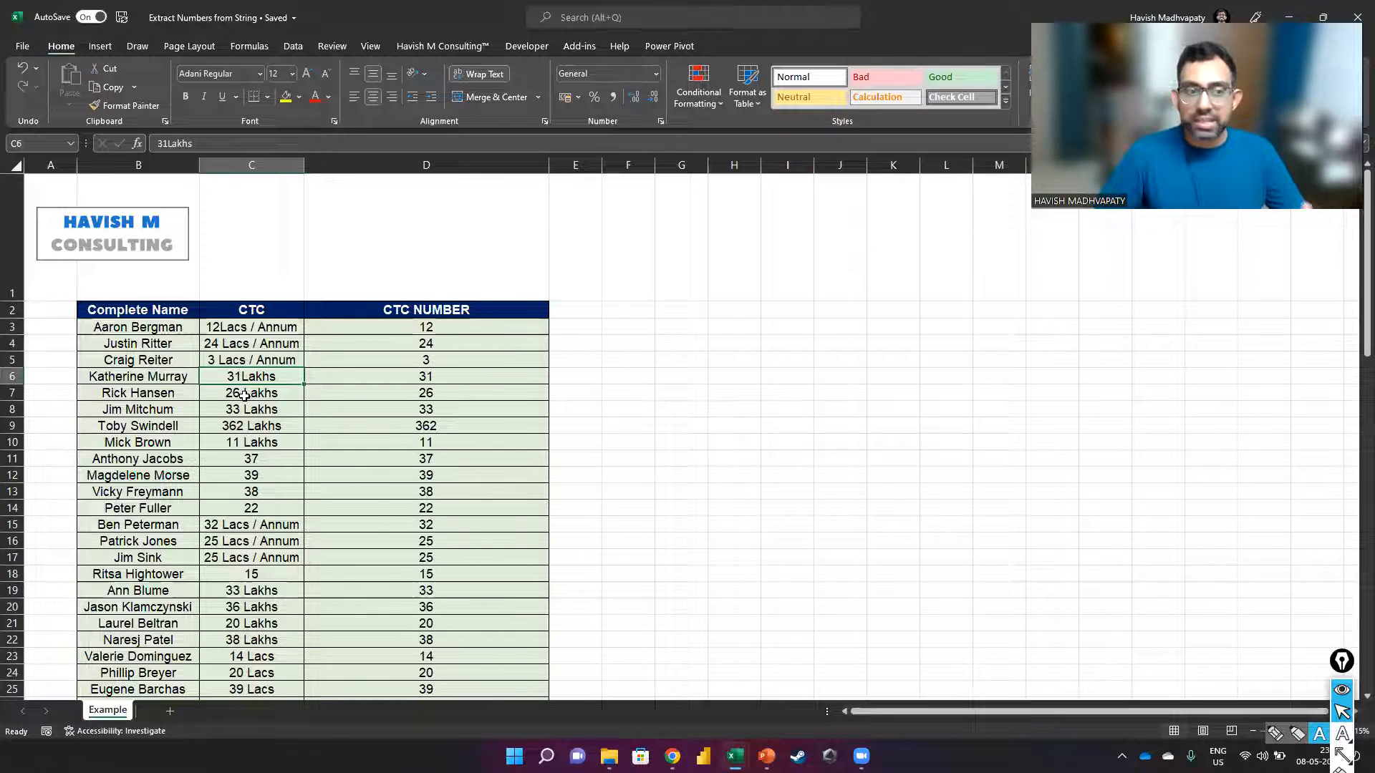
left_click(11, 375)
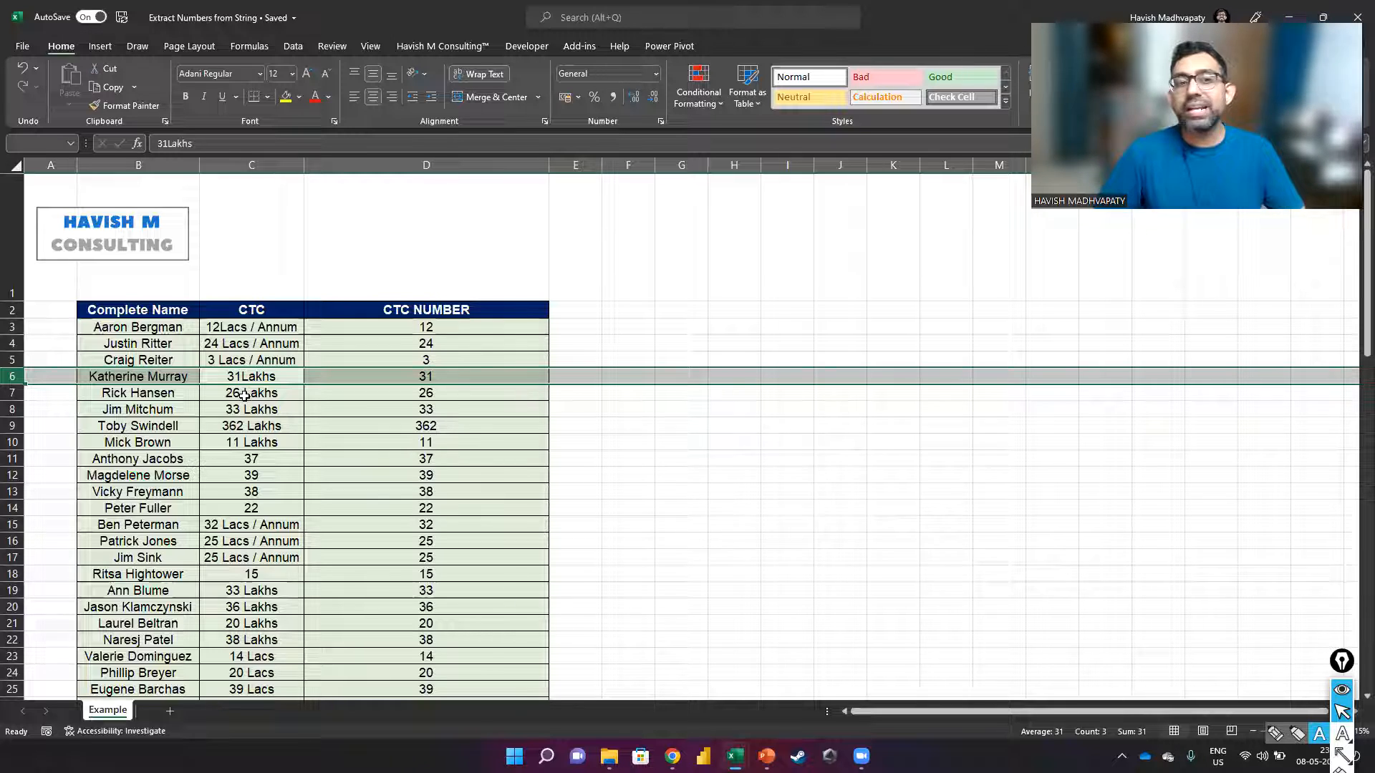
Step: Review the nested extraction formula in D3, leave it unchanged, and start on Aaron Bergman's CTC cell
left_click(427, 327)
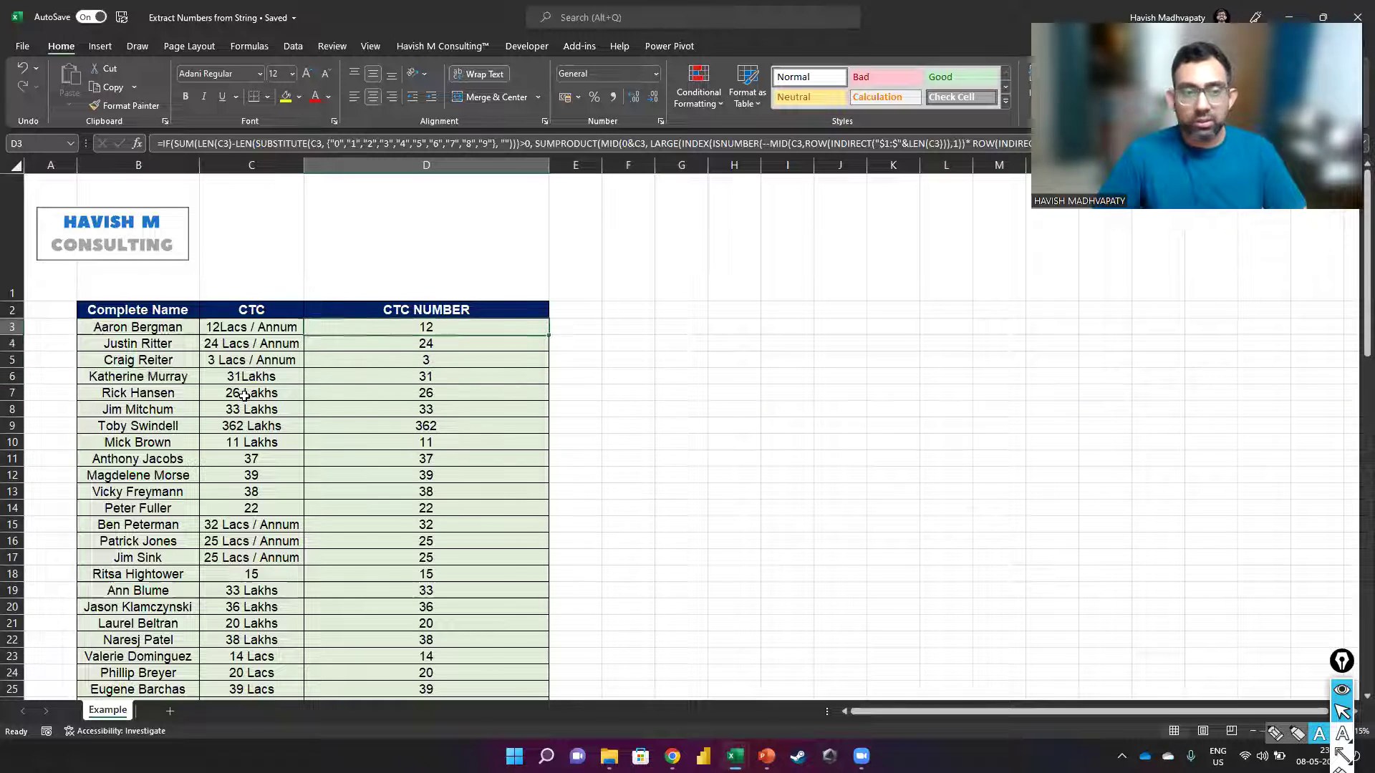
double_click(427, 326)
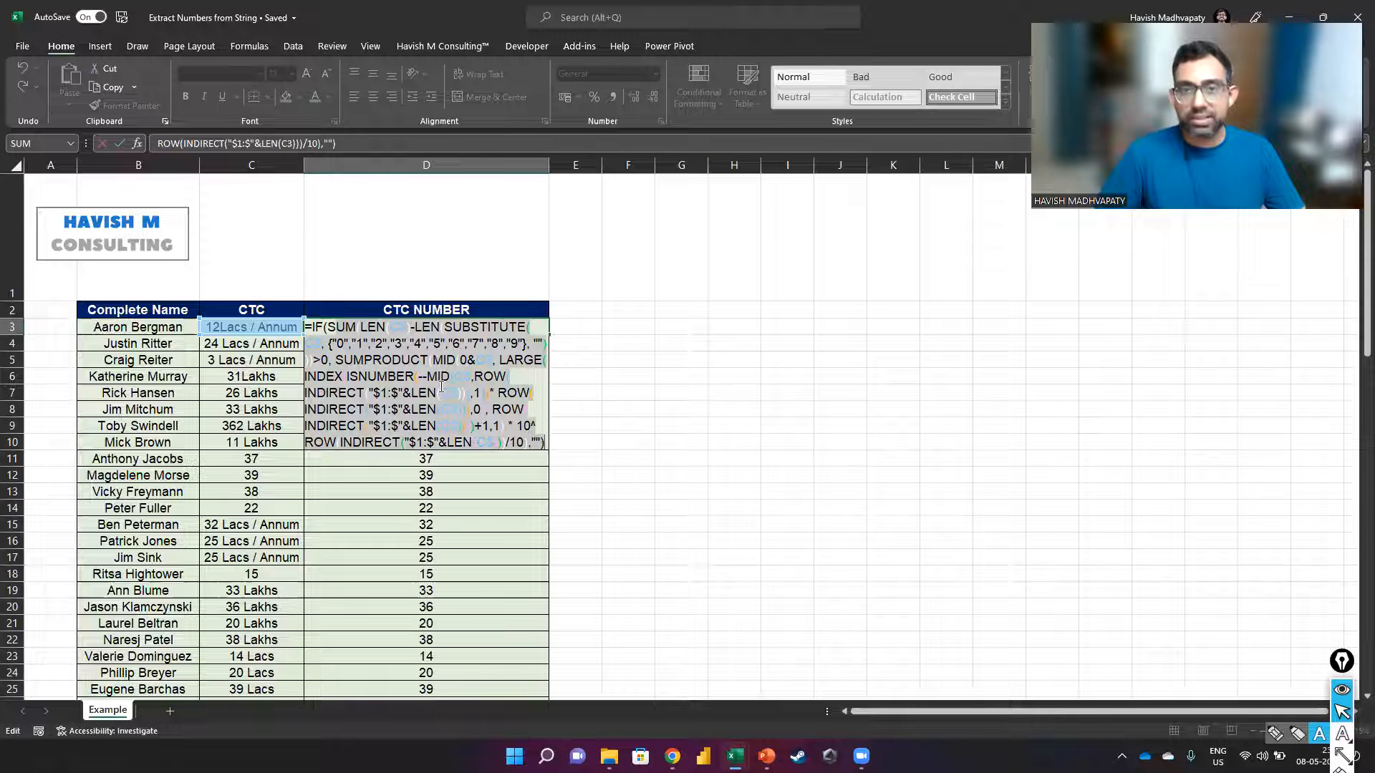
key("Enter")
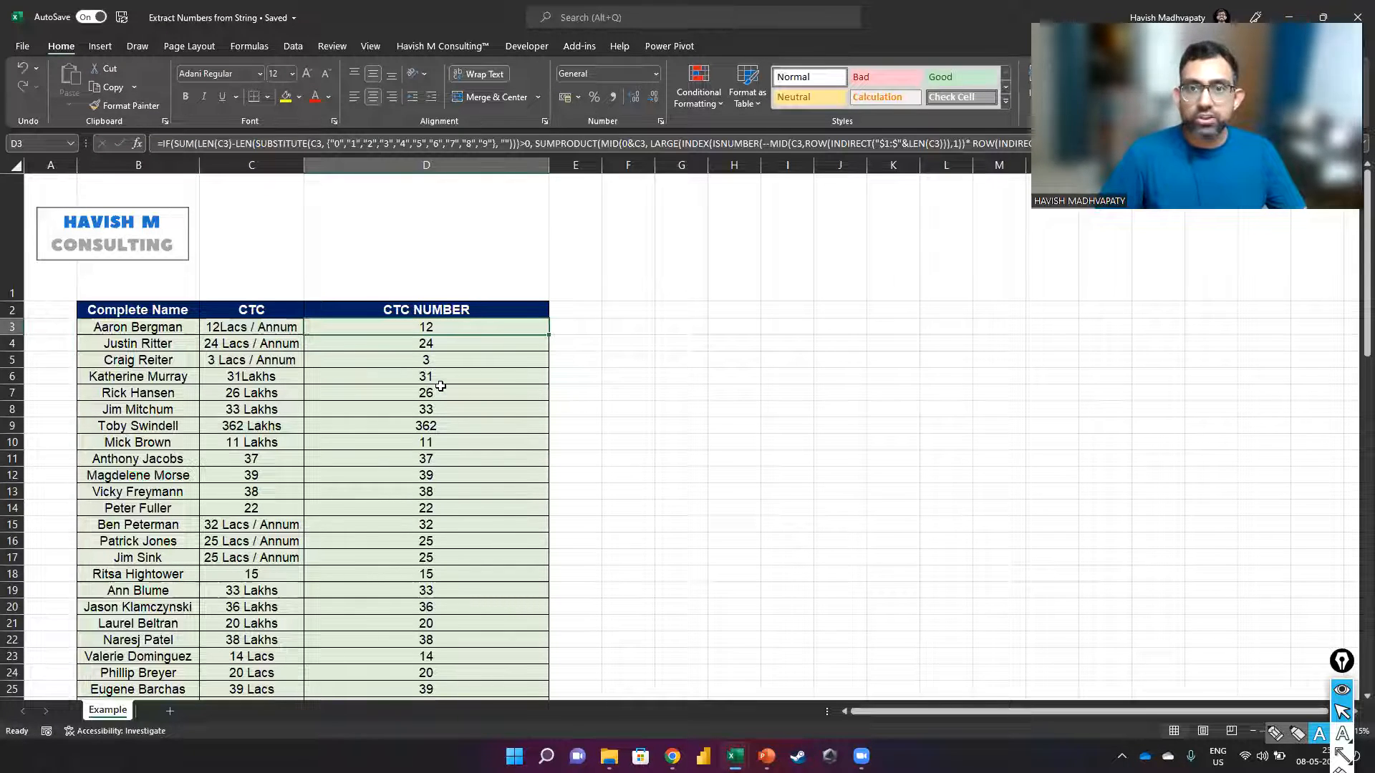
left_click(251, 164)
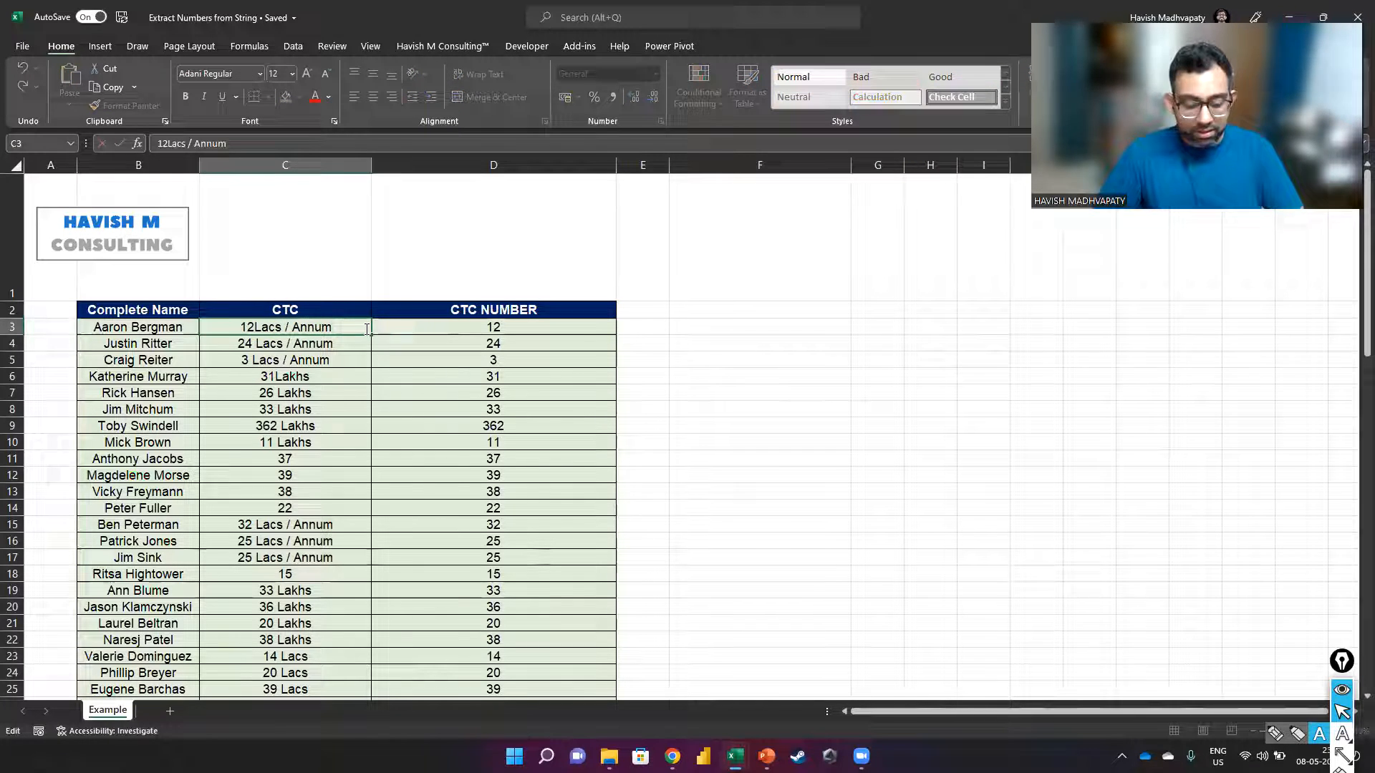
type("3456")
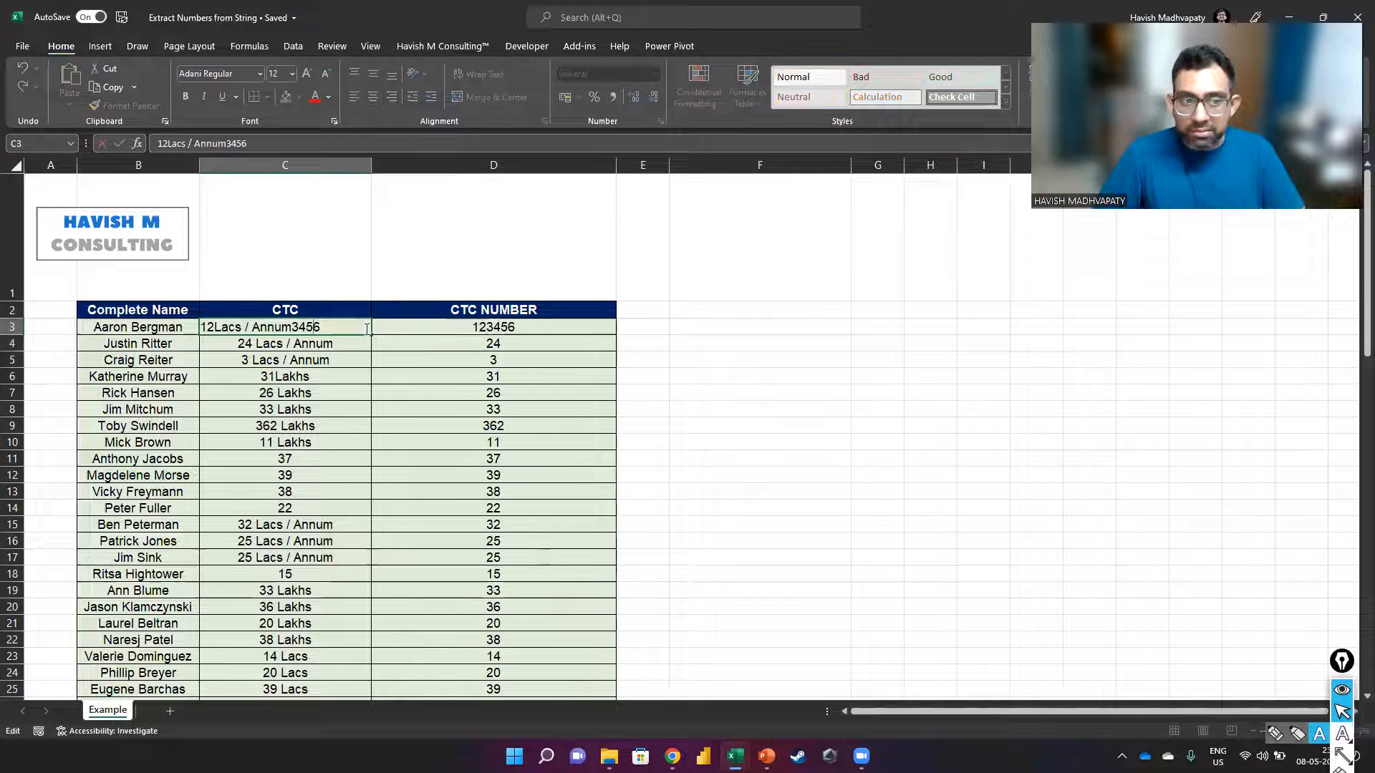
type("4545")
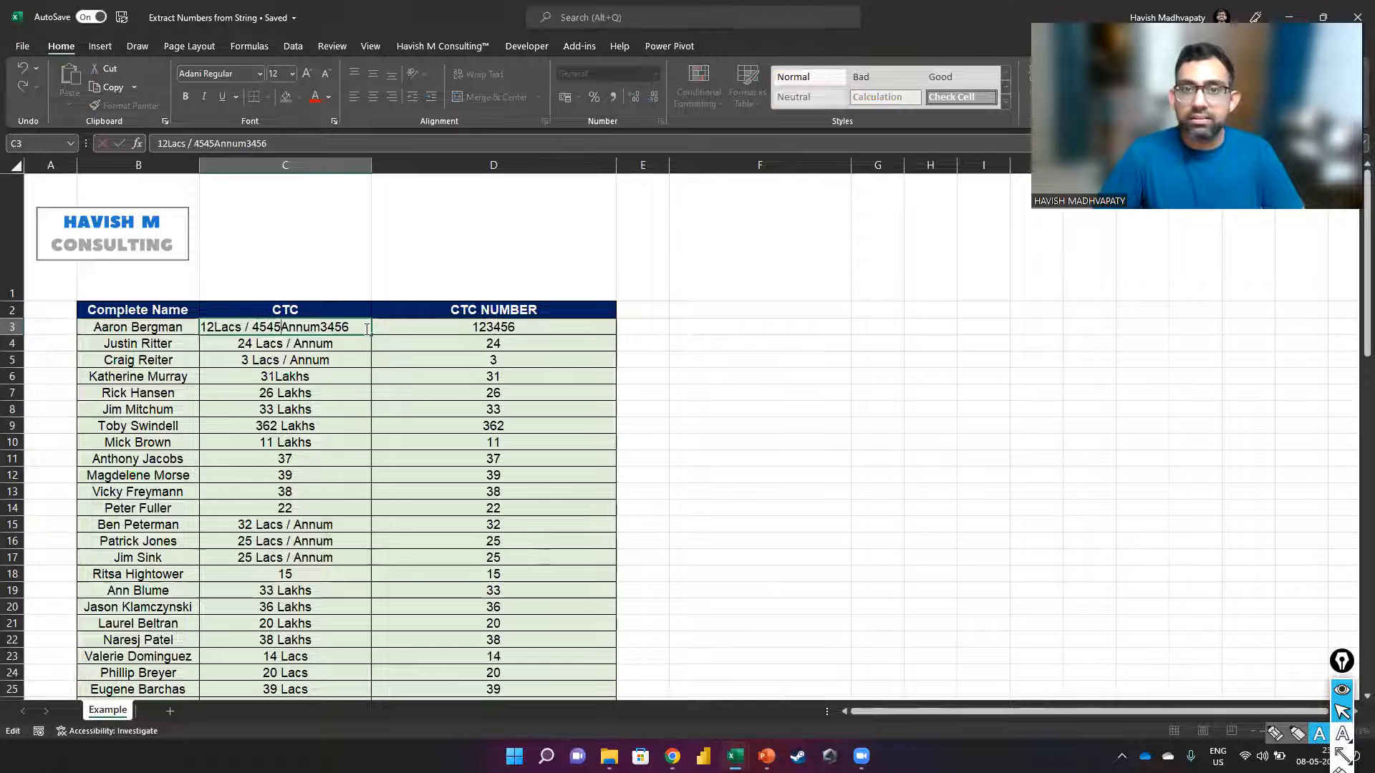
key("Enter")
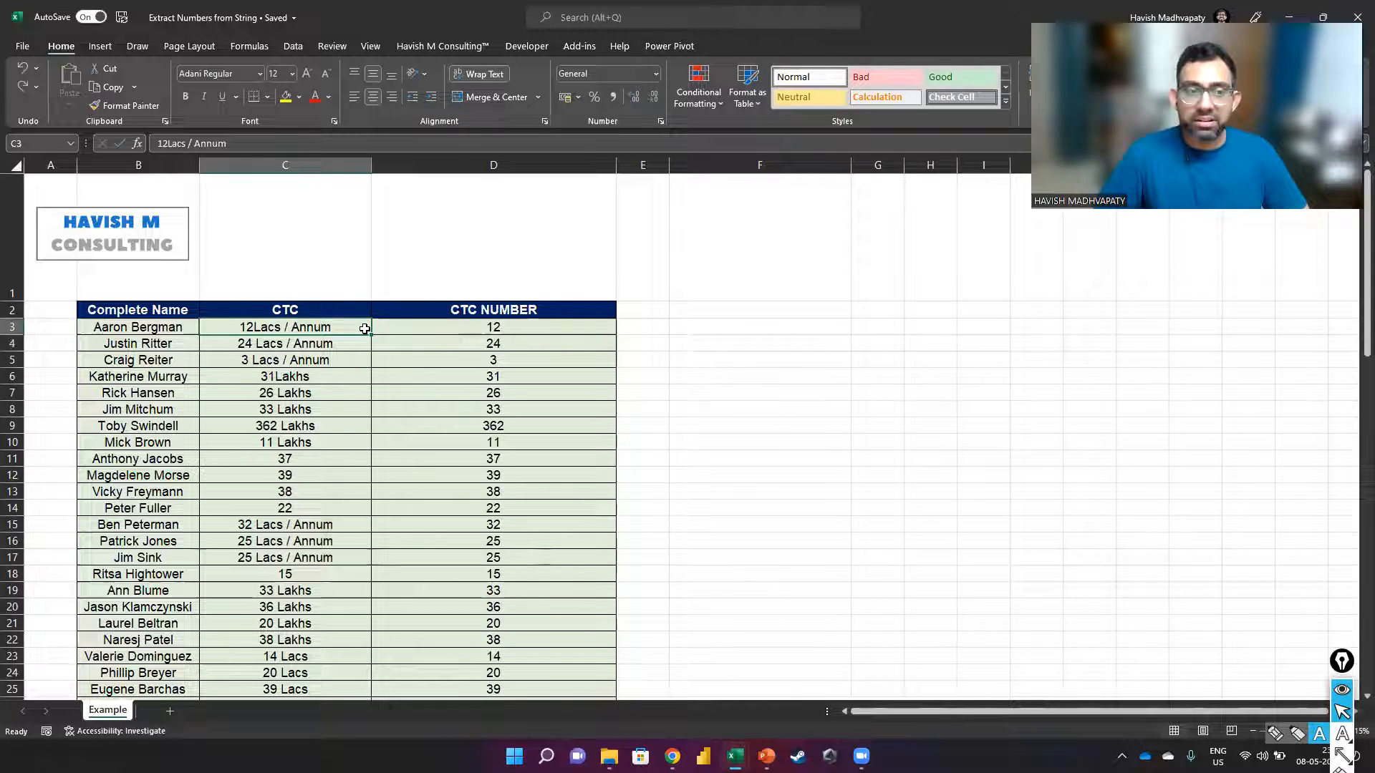
left_click(493, 327)
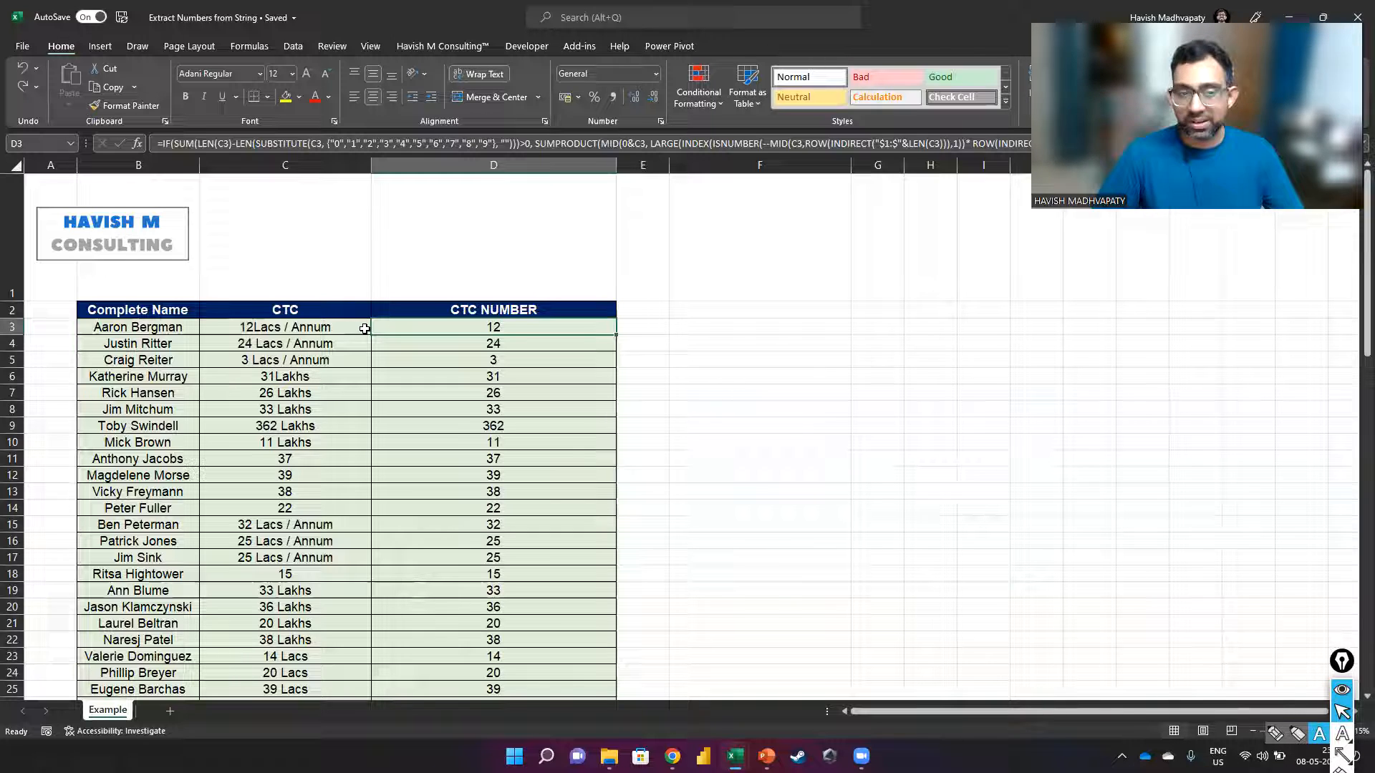
double_click(492, 327)
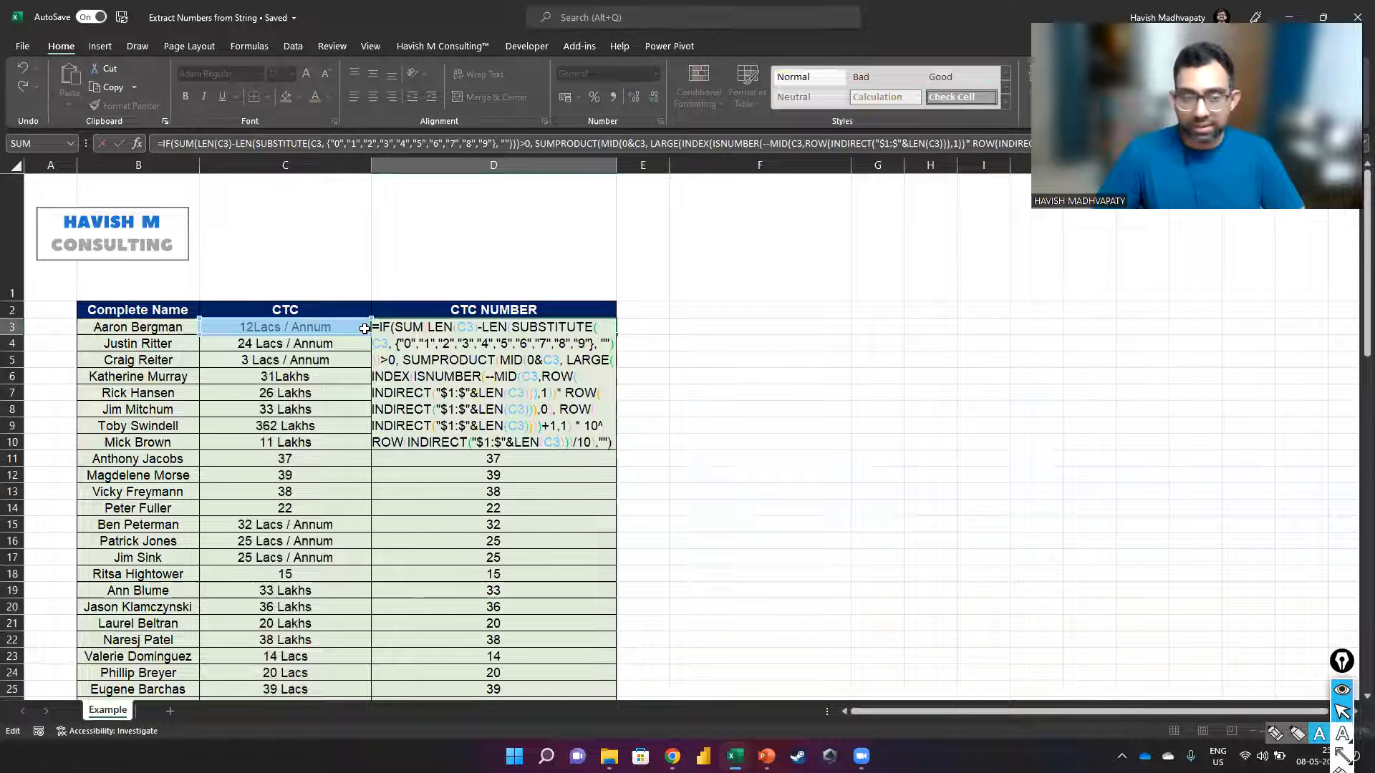
key("Enter")
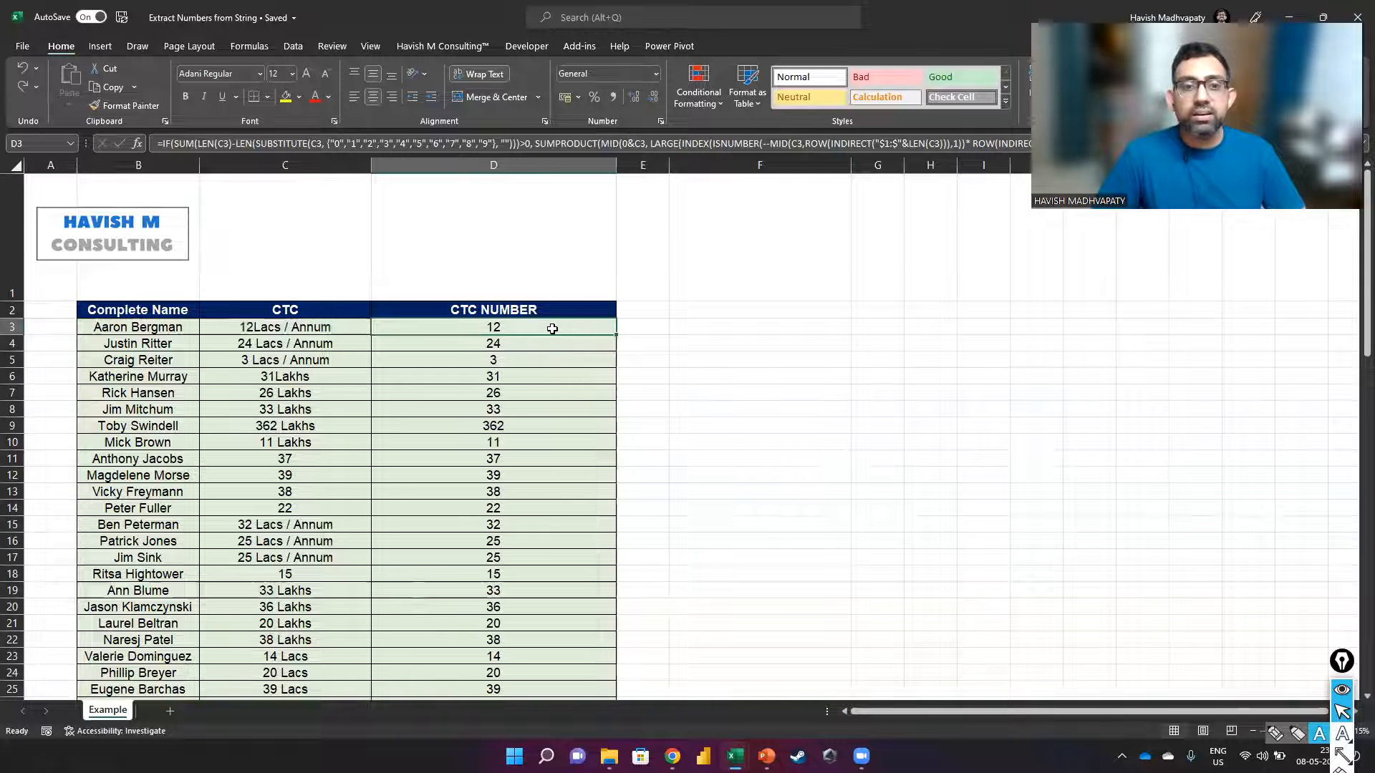
left_click(760, 327)
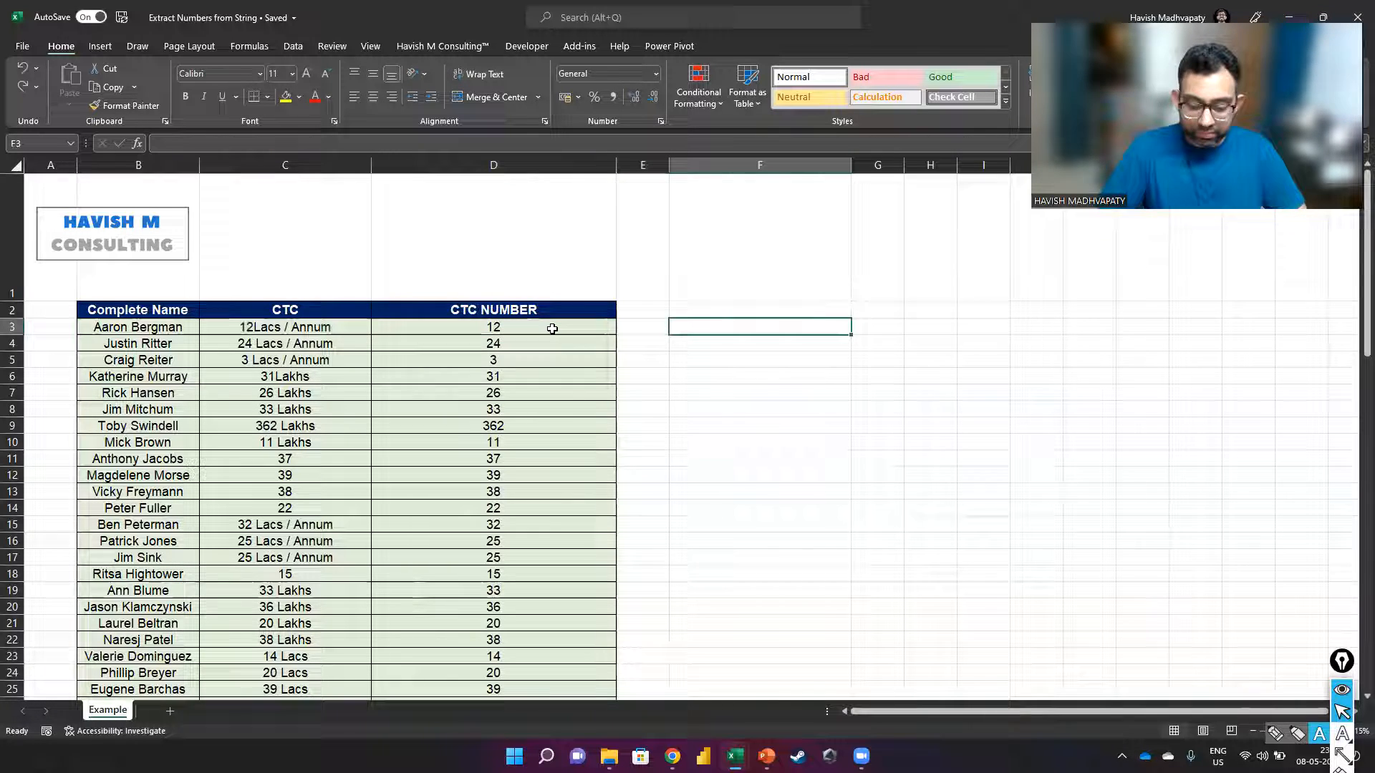
type("=lam")
type("e")
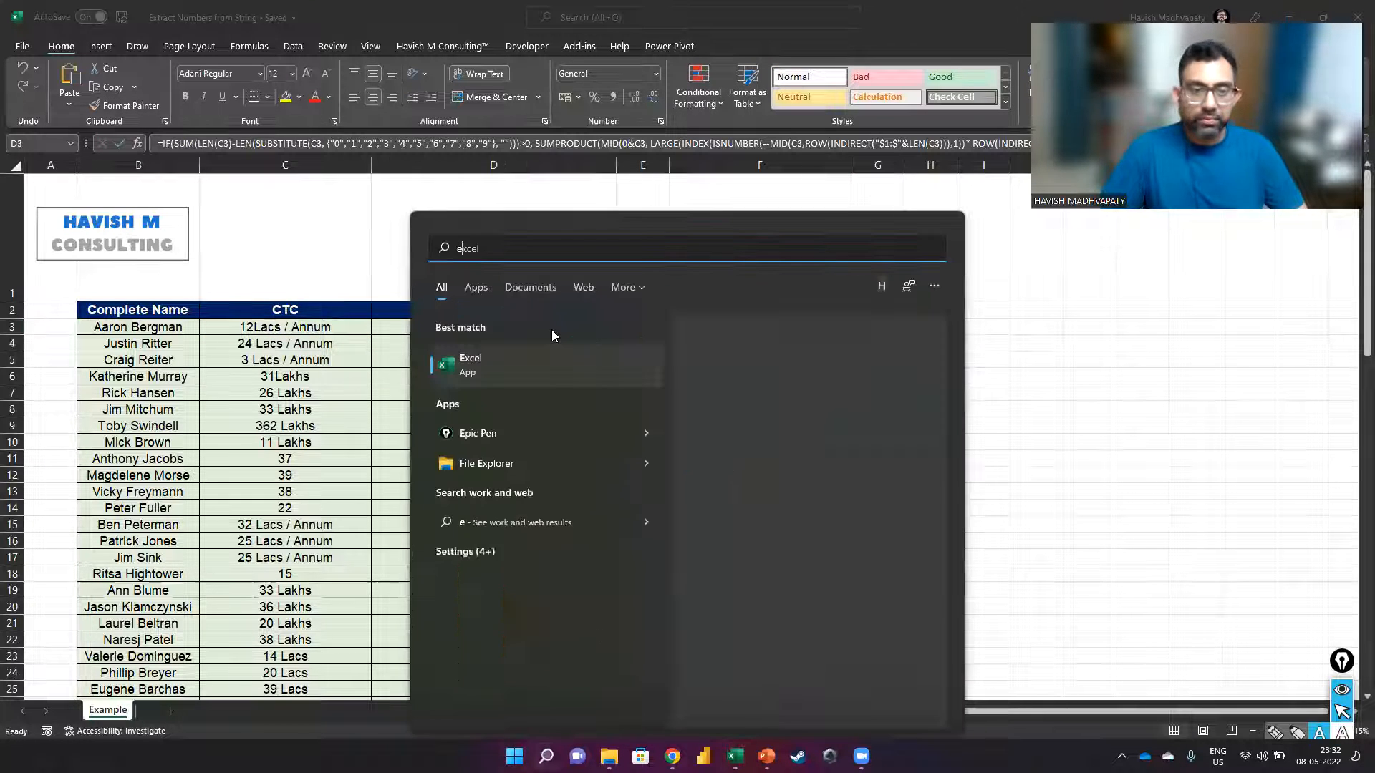
Step: Launch Notepad via Windows Search to hold the copied D3 formula
type("notepad++")
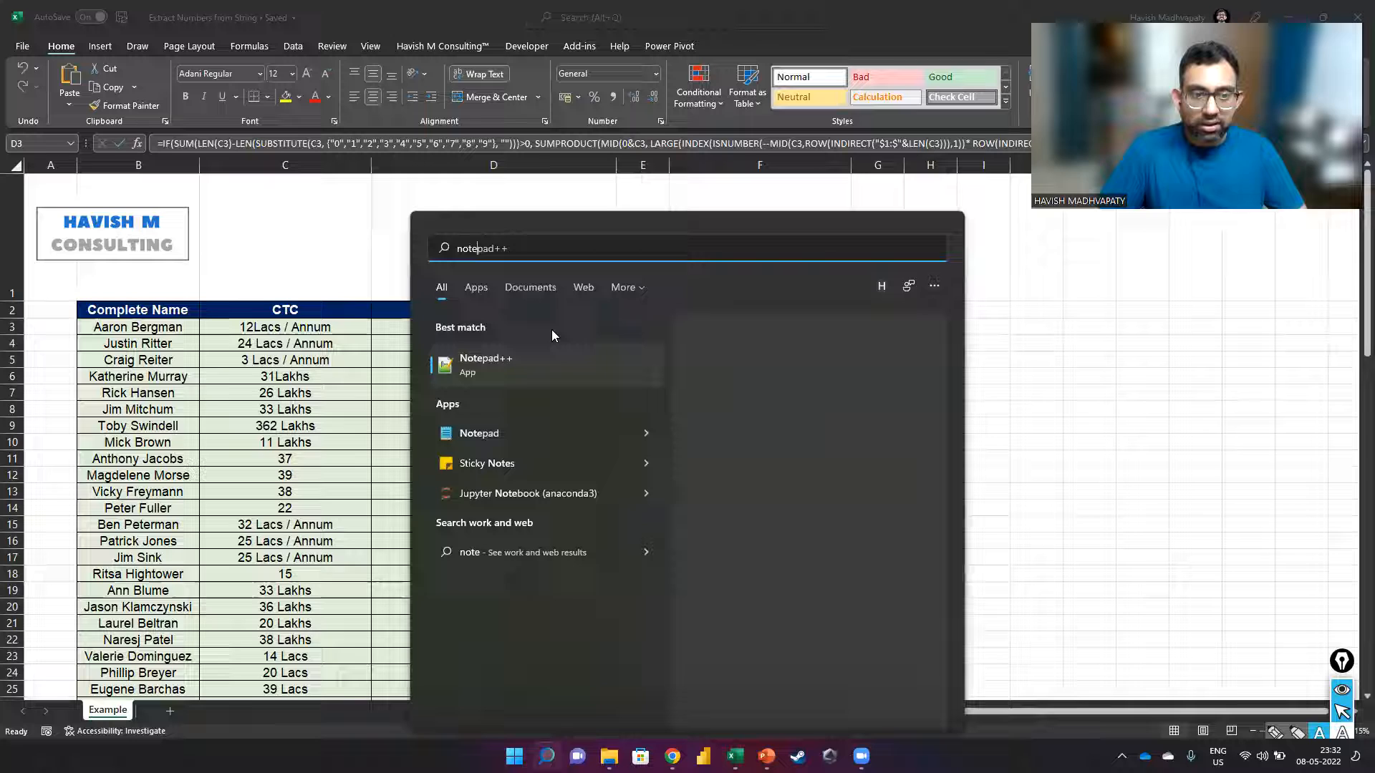
left_click(478, 433)
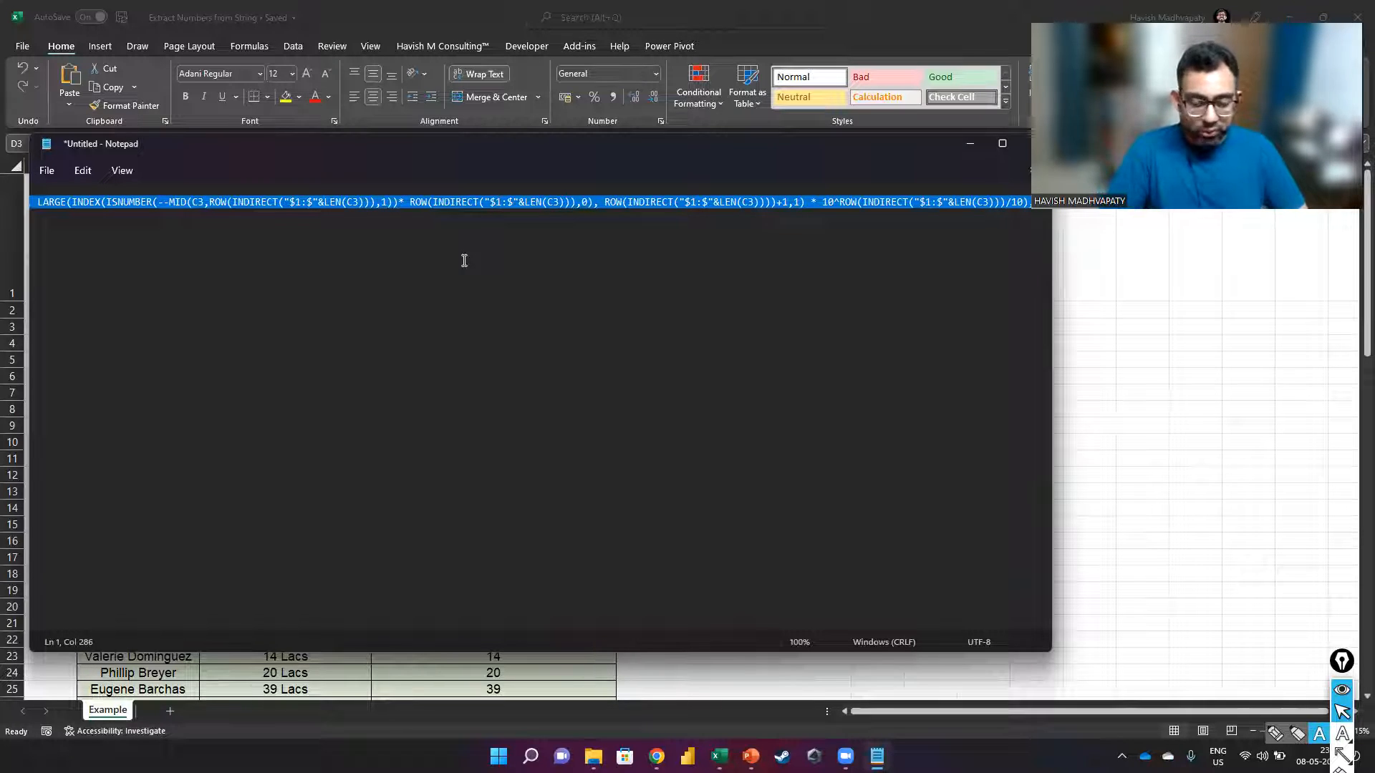
Step: Replace every C3 reference in the Notepad formula with my_input, then return to the sheet at F3
key("Ctrl+h")
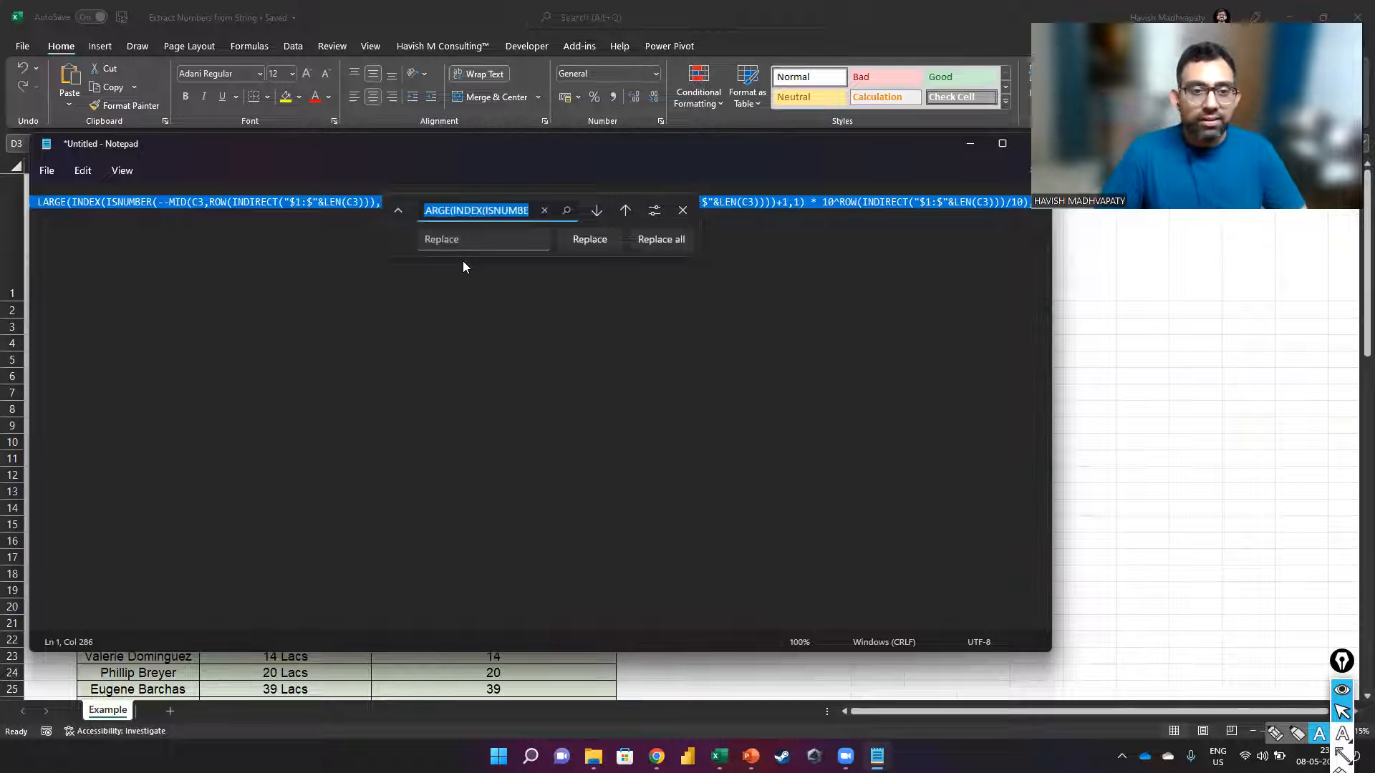
type("C")
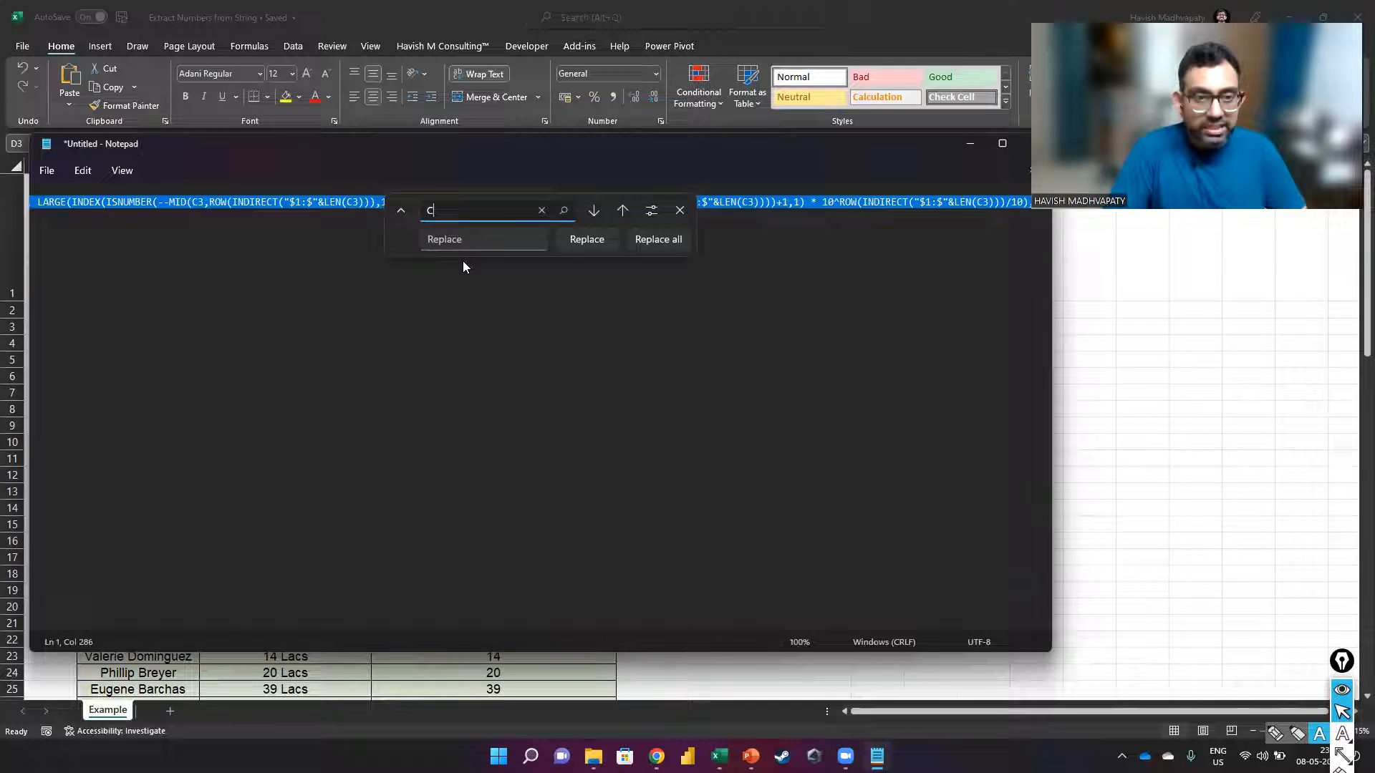
type("3")
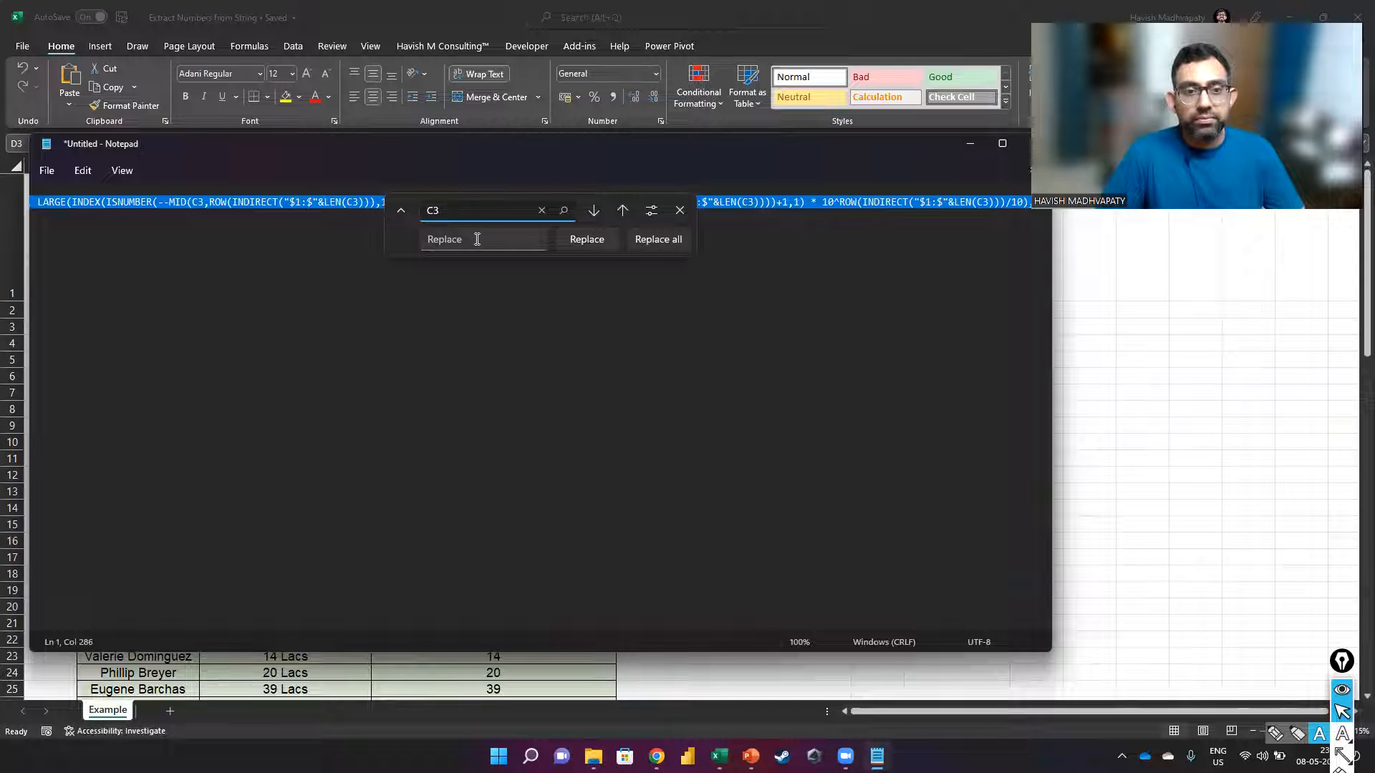
left_click(477, 238)
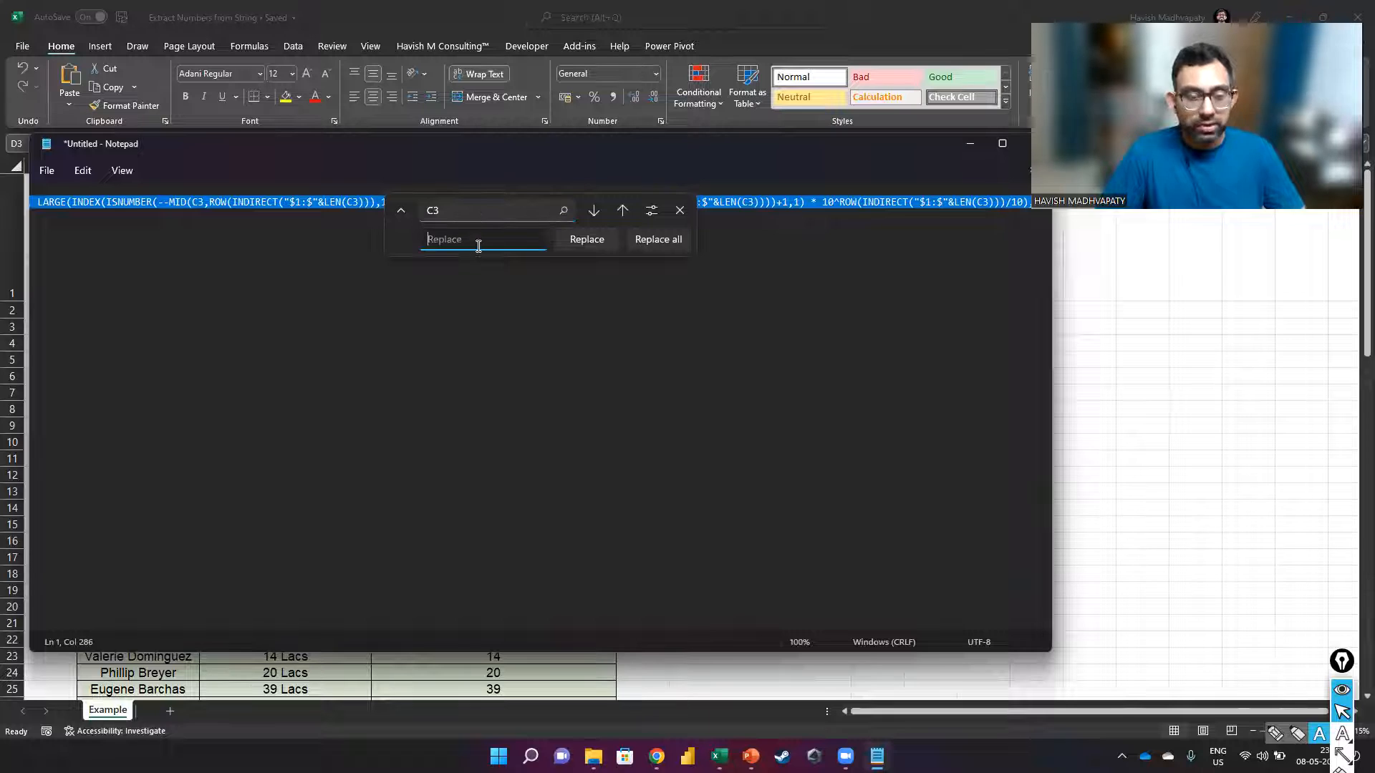
type("my_in")
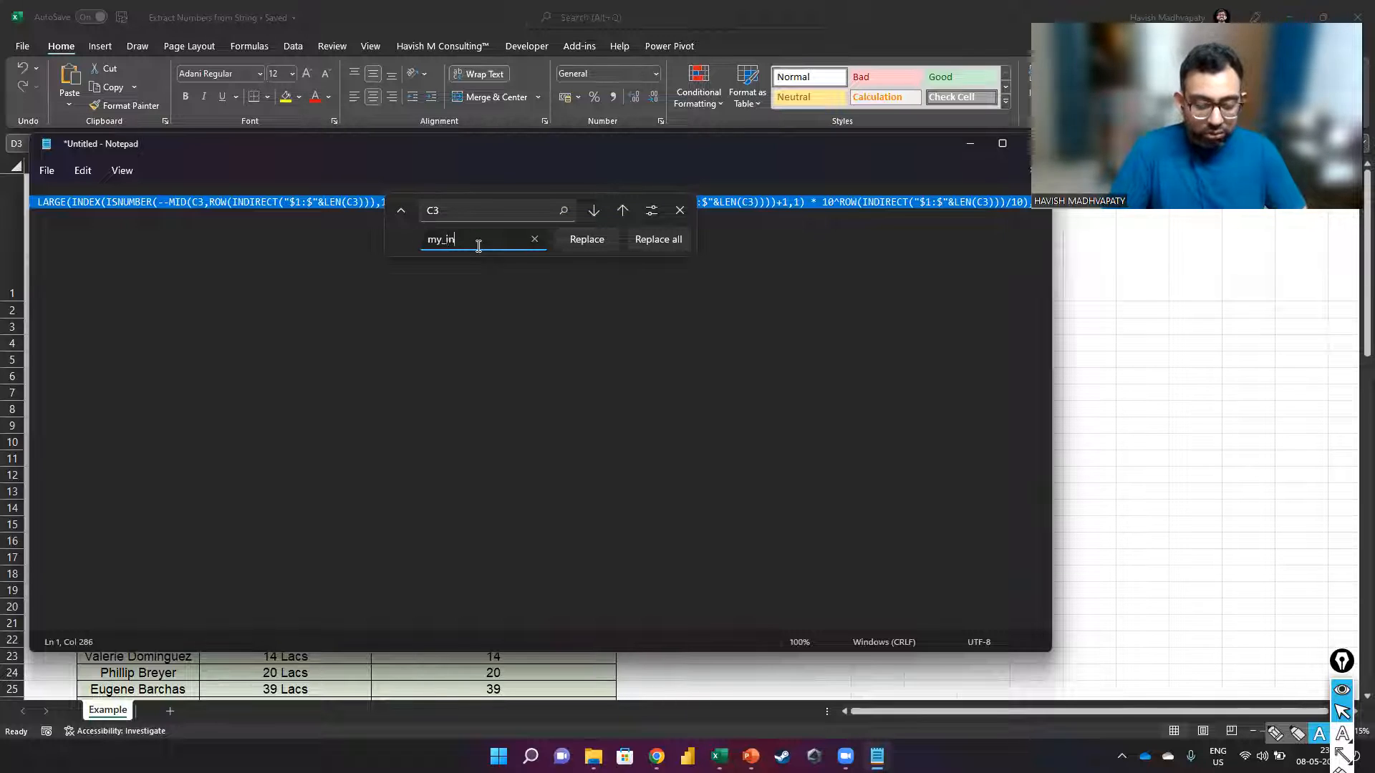
left_click(658, 239)
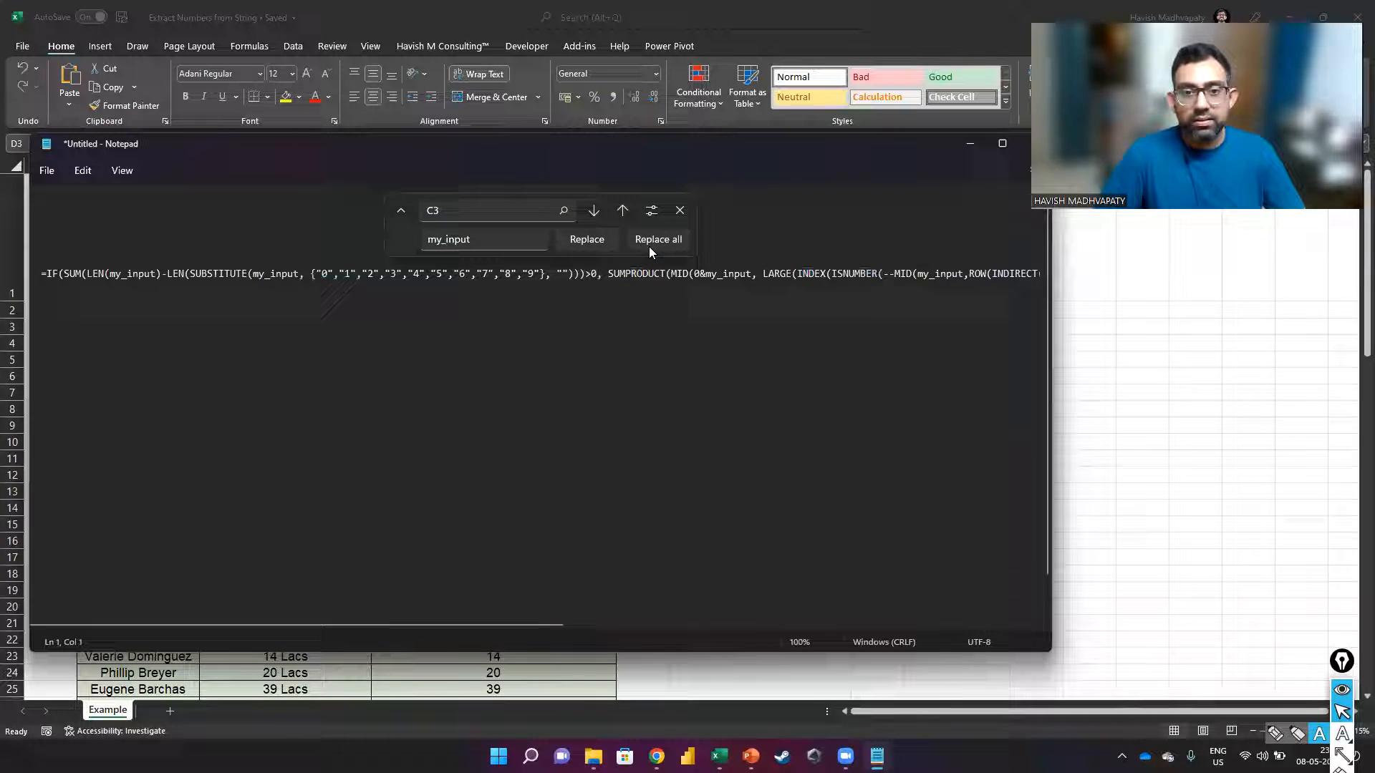
left_click(679, 209)
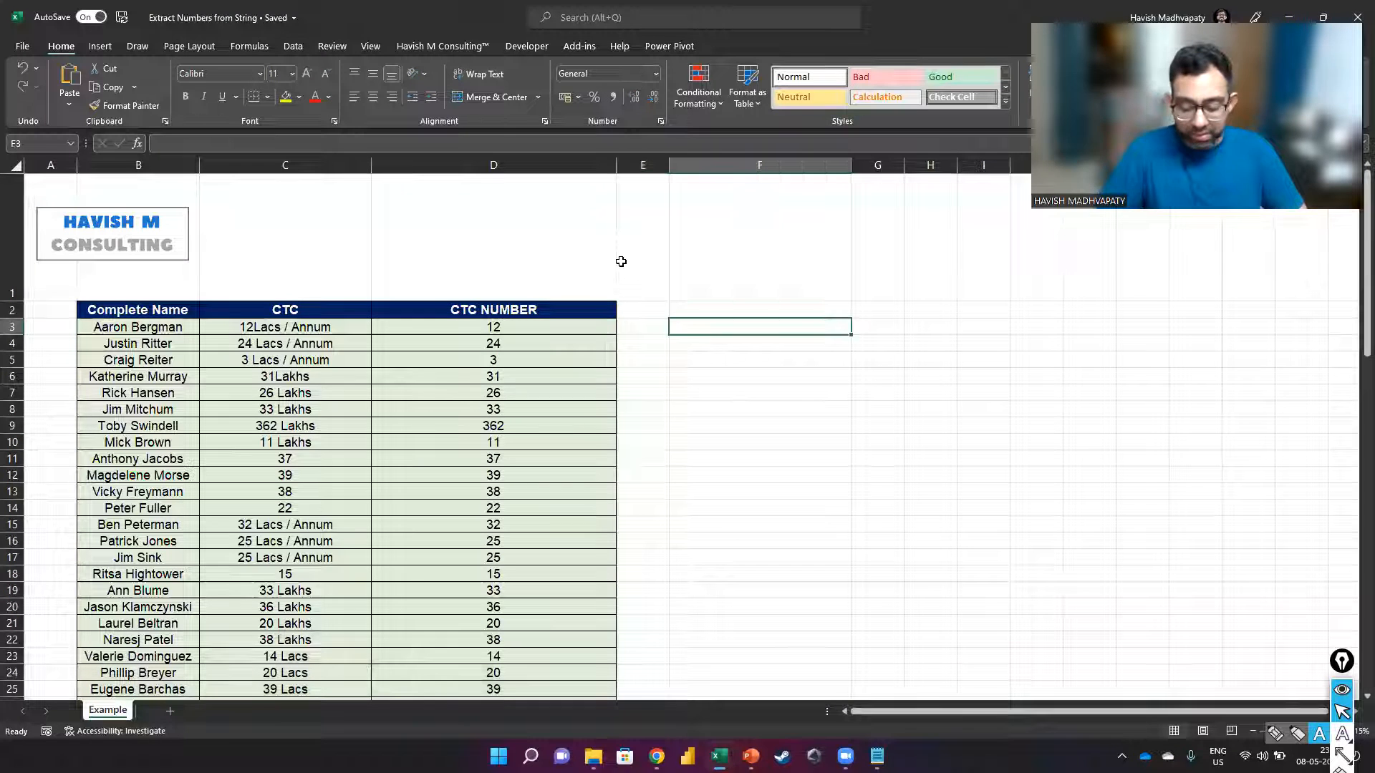
Step: Enter a LAMBDA taking my_input that wraps the edited extraction formula in F3
type("=lambda(my_input,")
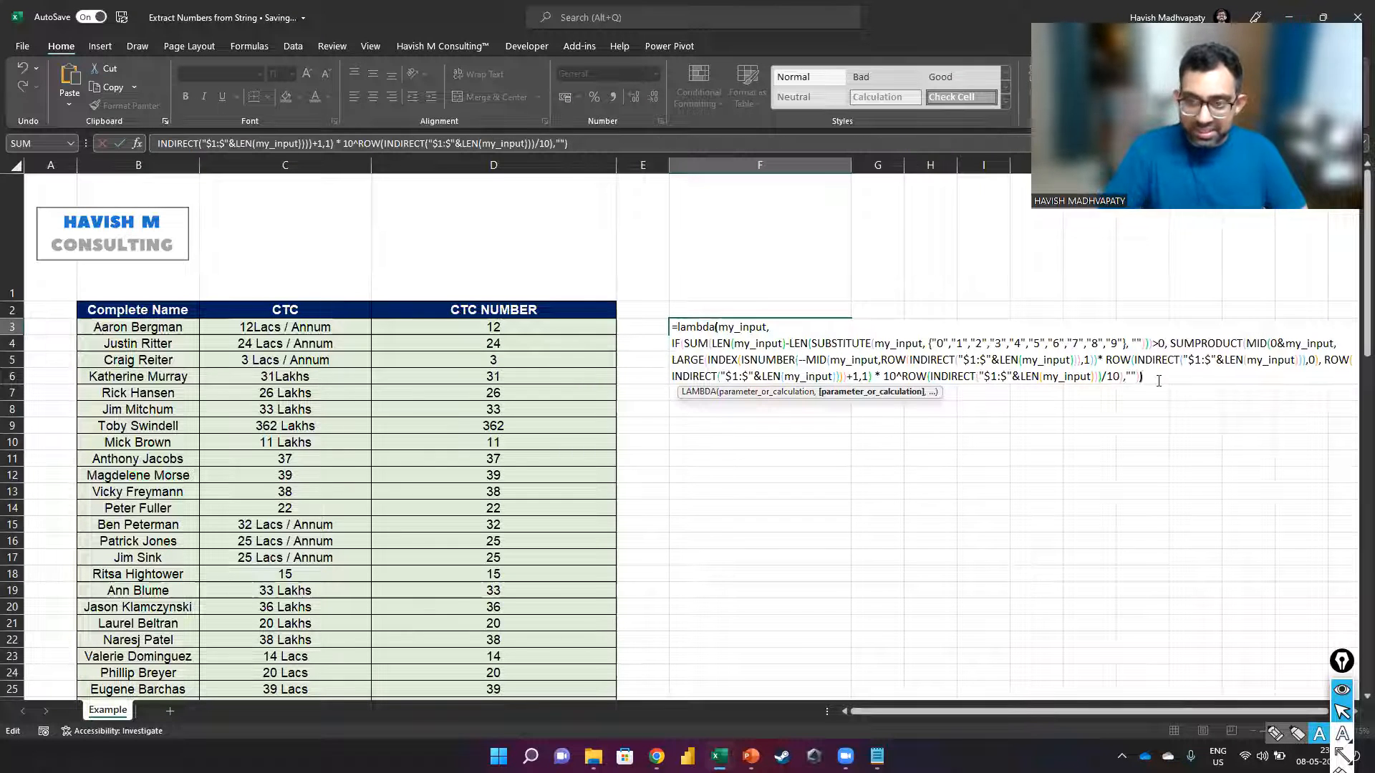
type("(")
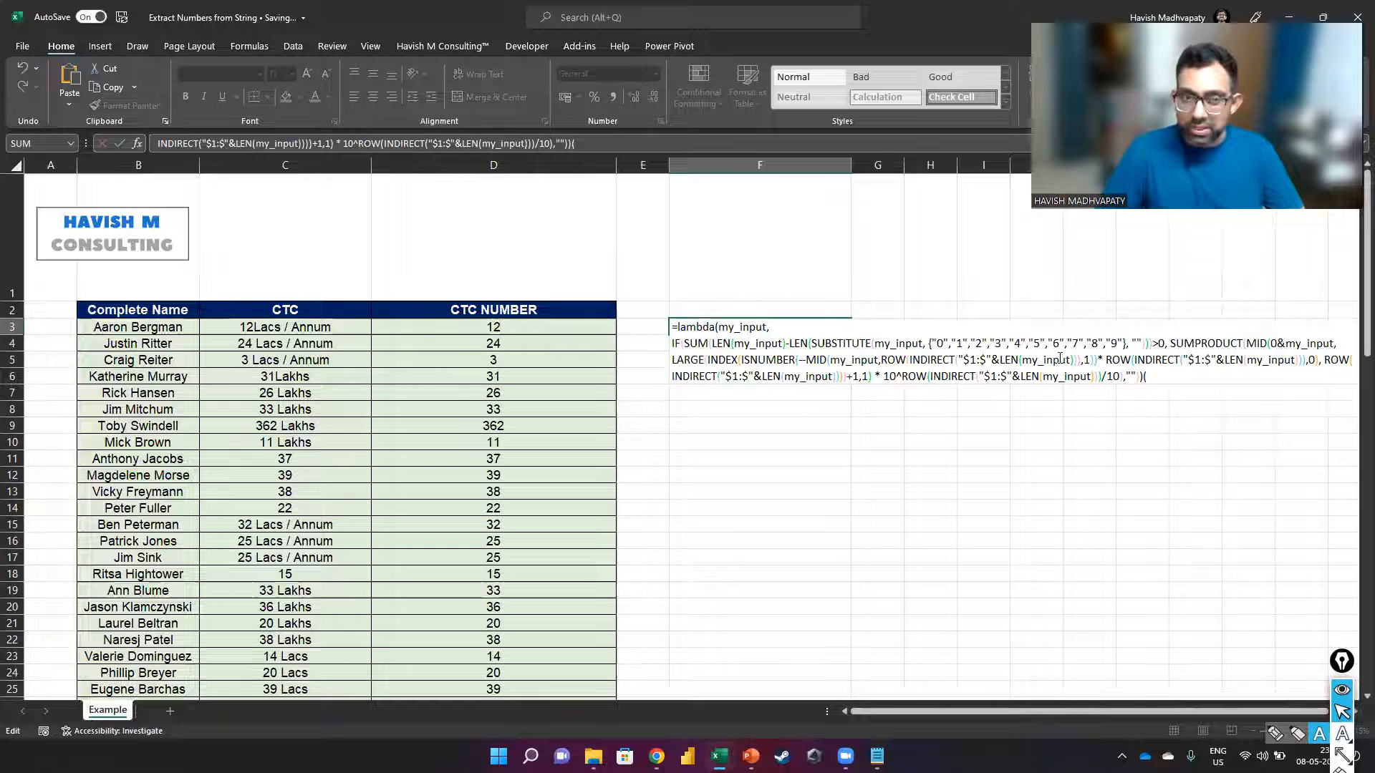
left_click(285, 326)
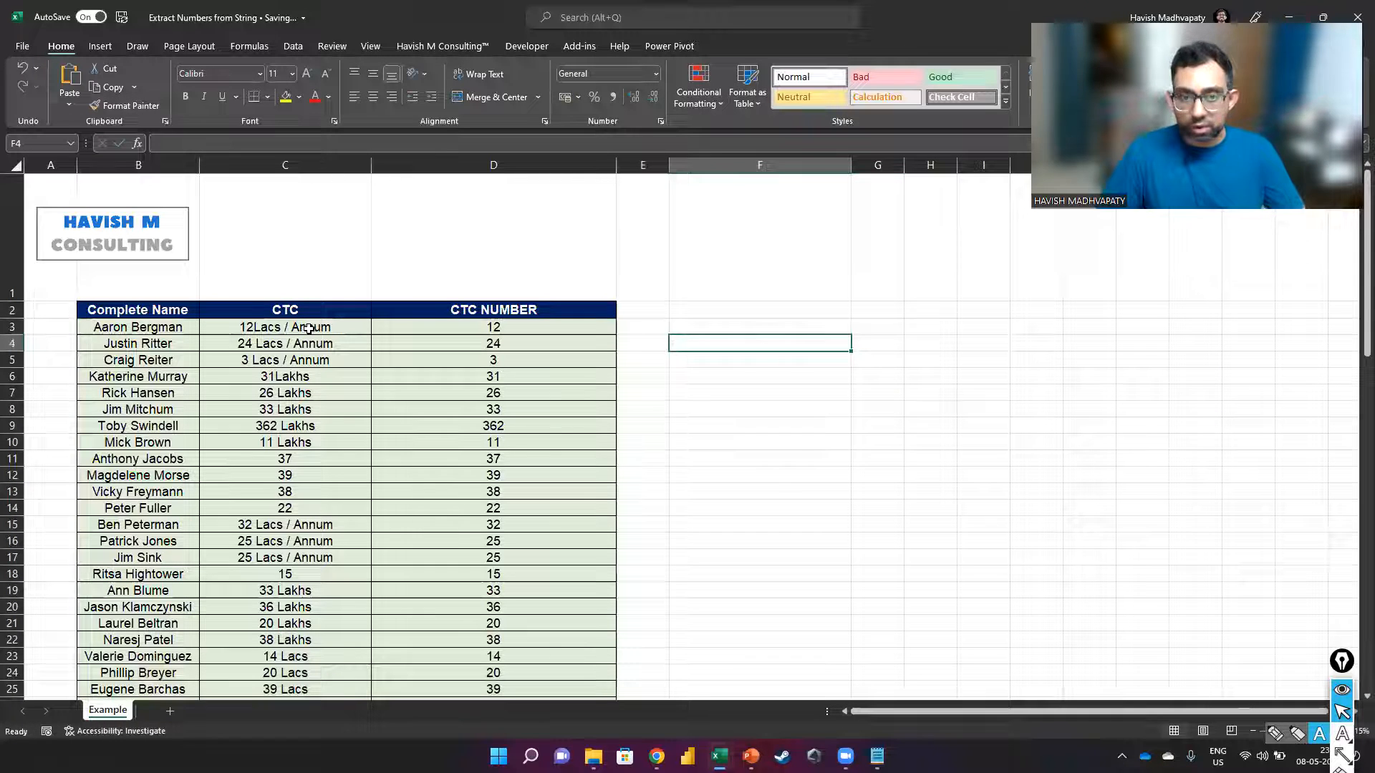
Step: Create a workbook name Extract_Number via Name Manager referring to the LAMBDA formula
left_click(249, 46)
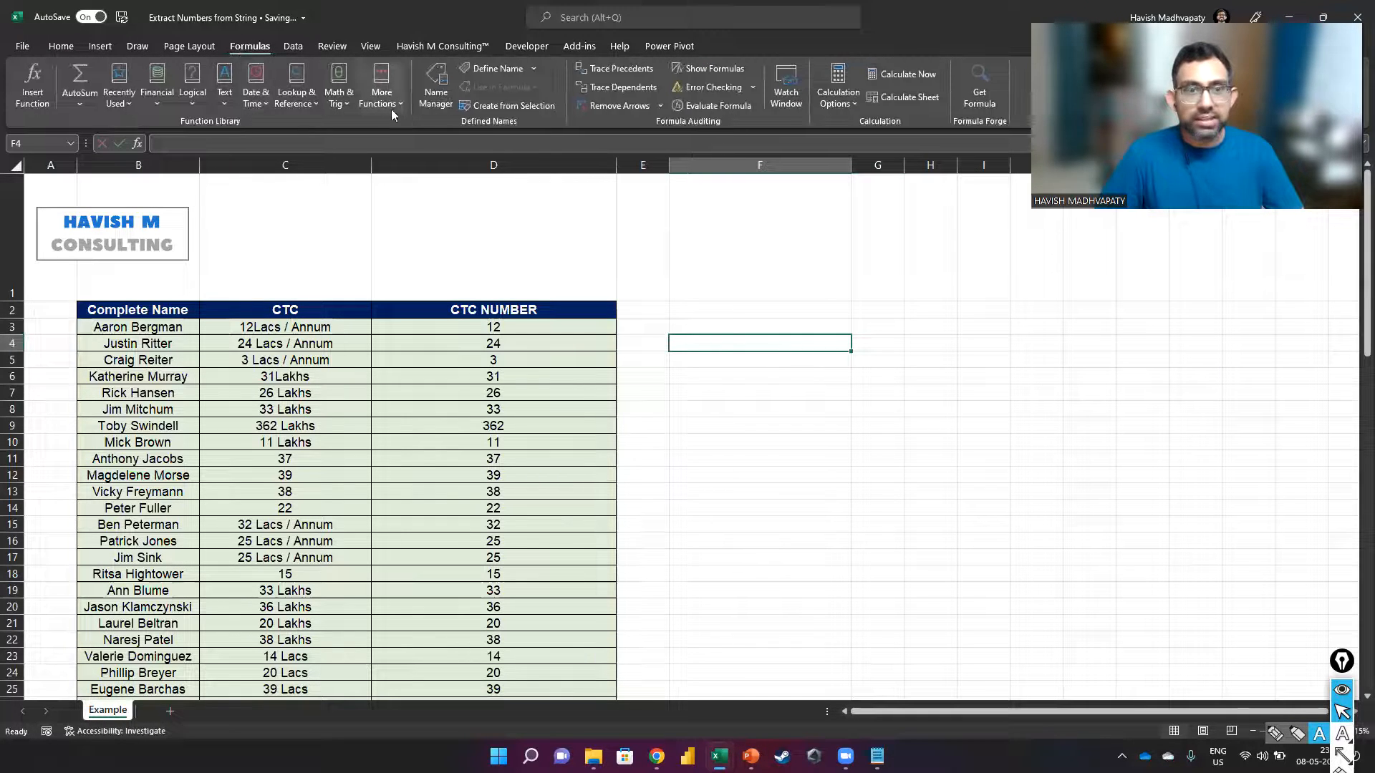
left_click(436, 86)
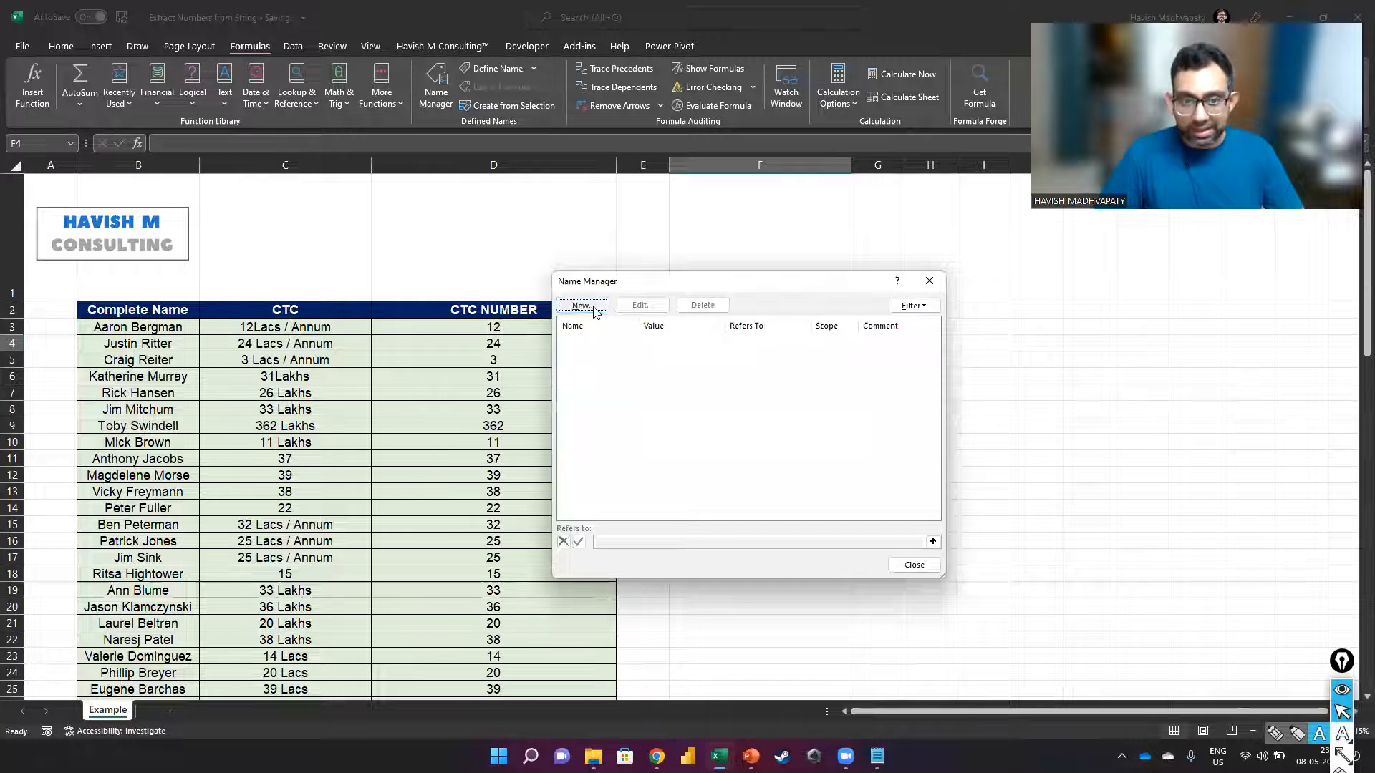
left_click(581, 305)
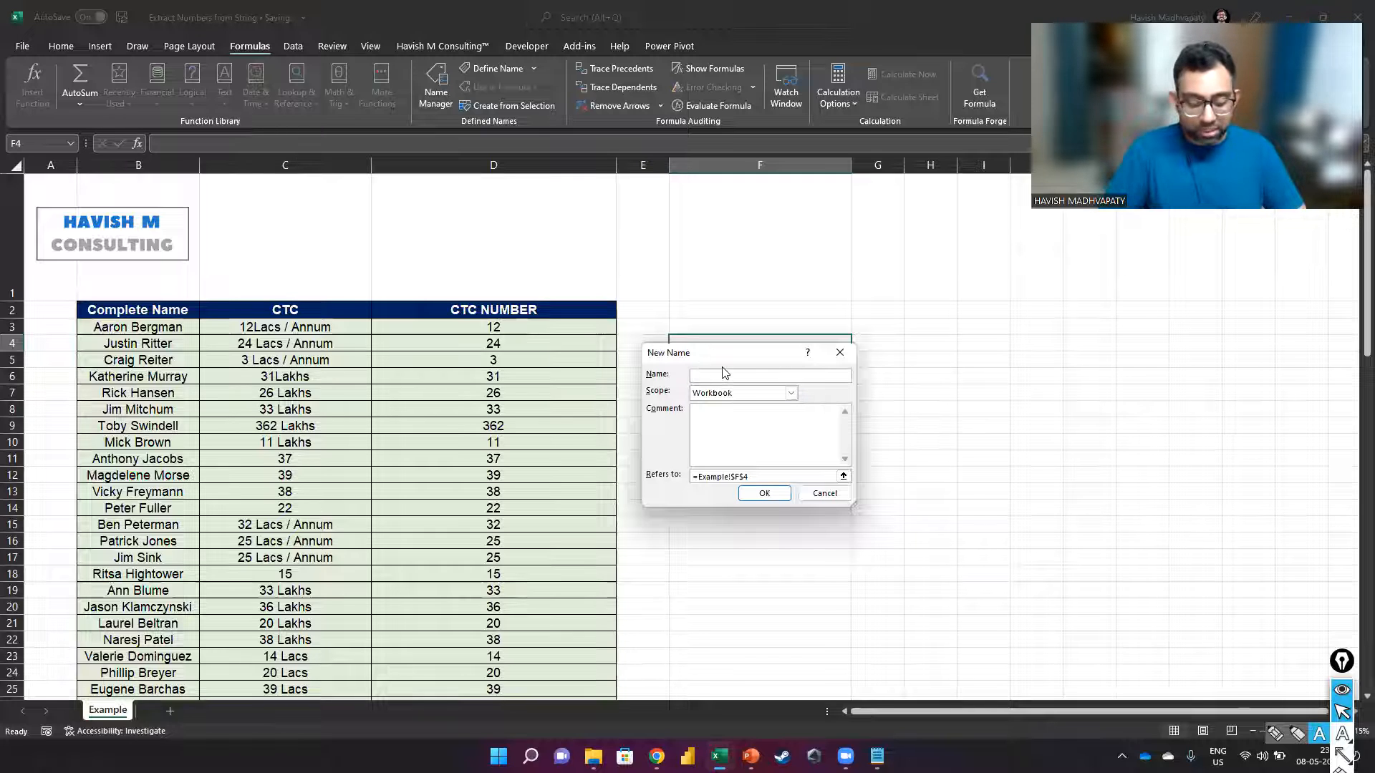
type("Extract_Number")
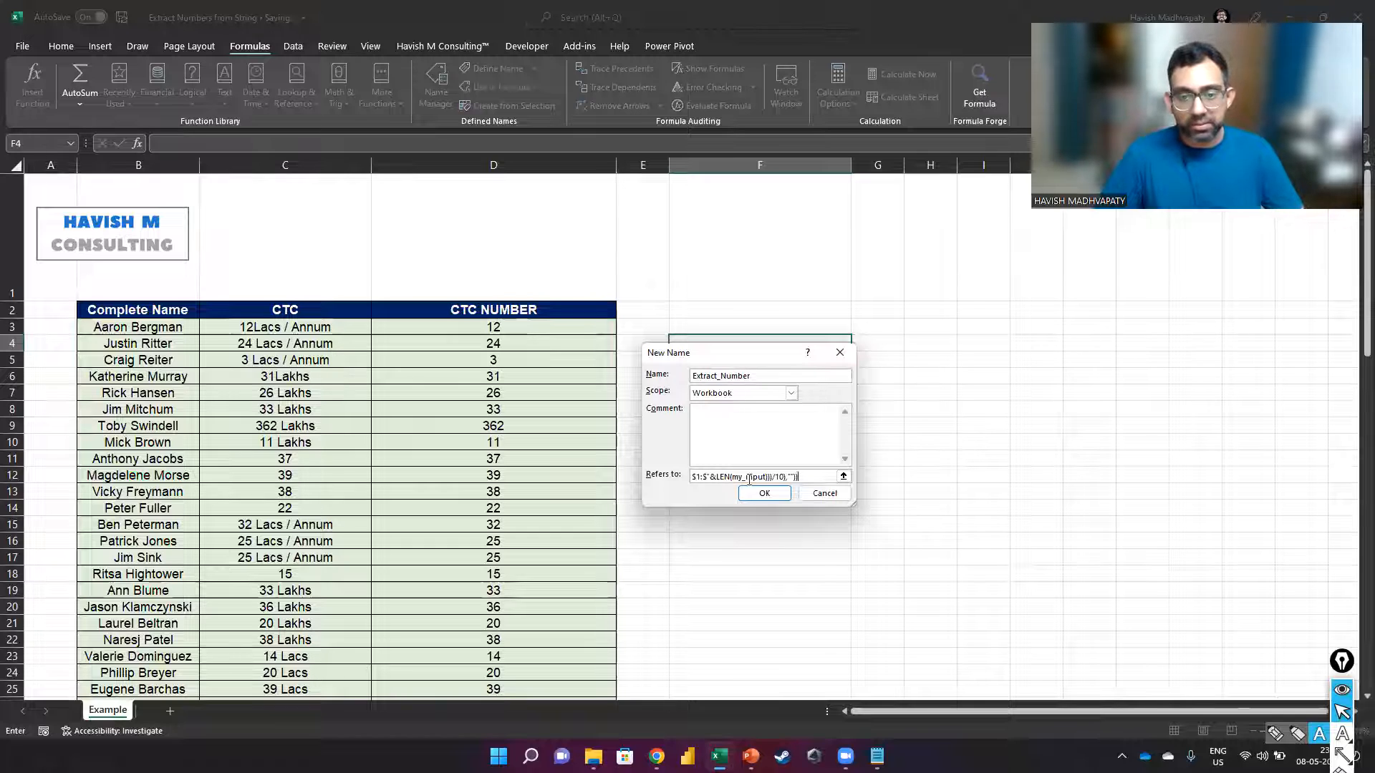
left_click(765, 493)
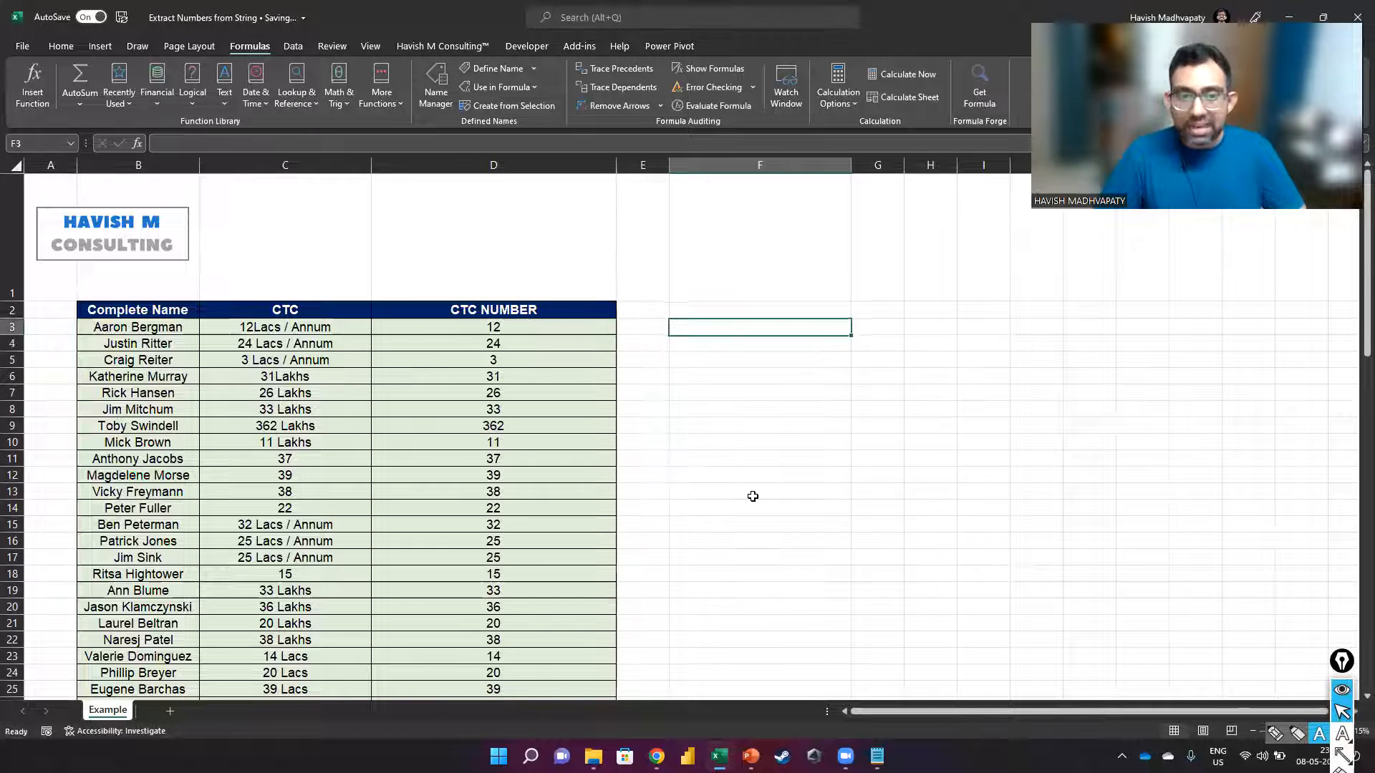
Step: Fill F3:F14 with =Extract_Number(C3) results (12, 24, 3, ...) and review the formula in F3
type("=Extract_Number(C4")
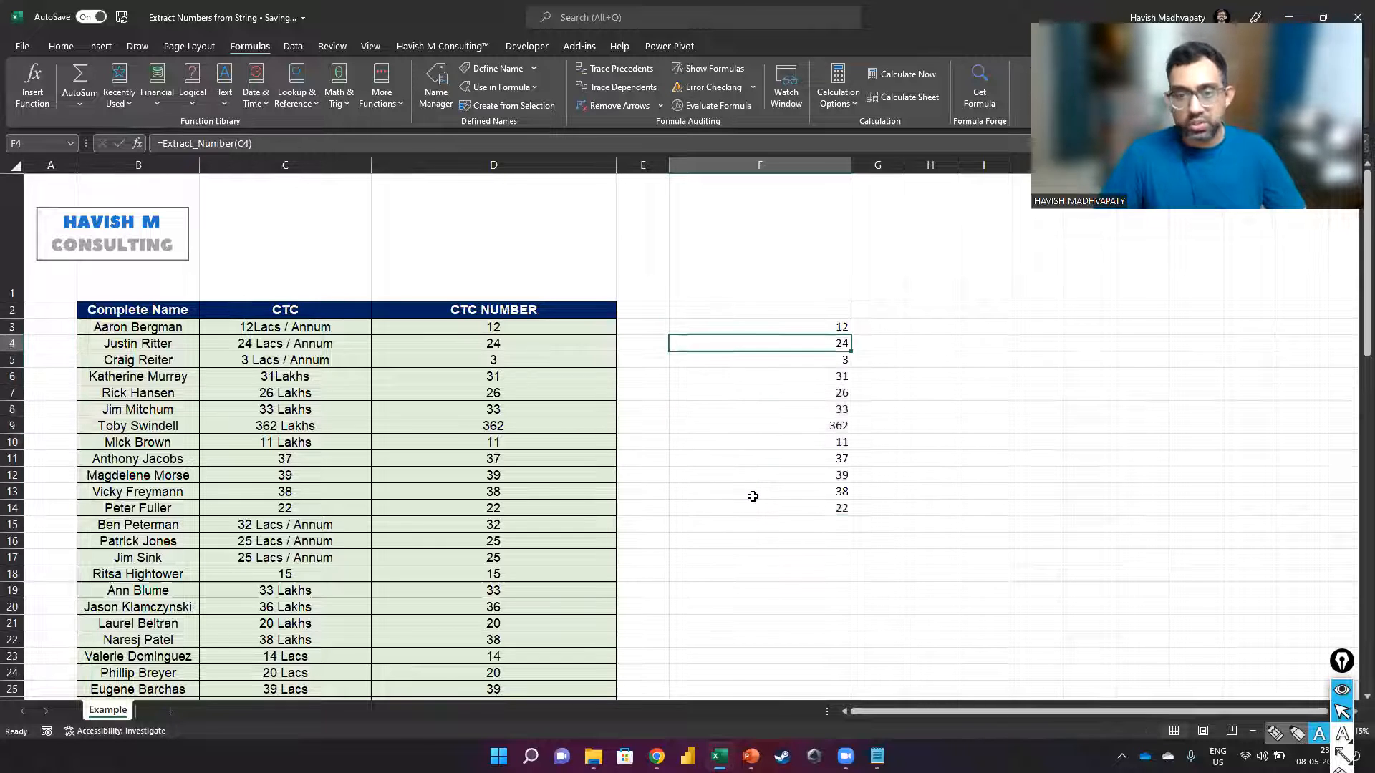
double_click(759, 326)
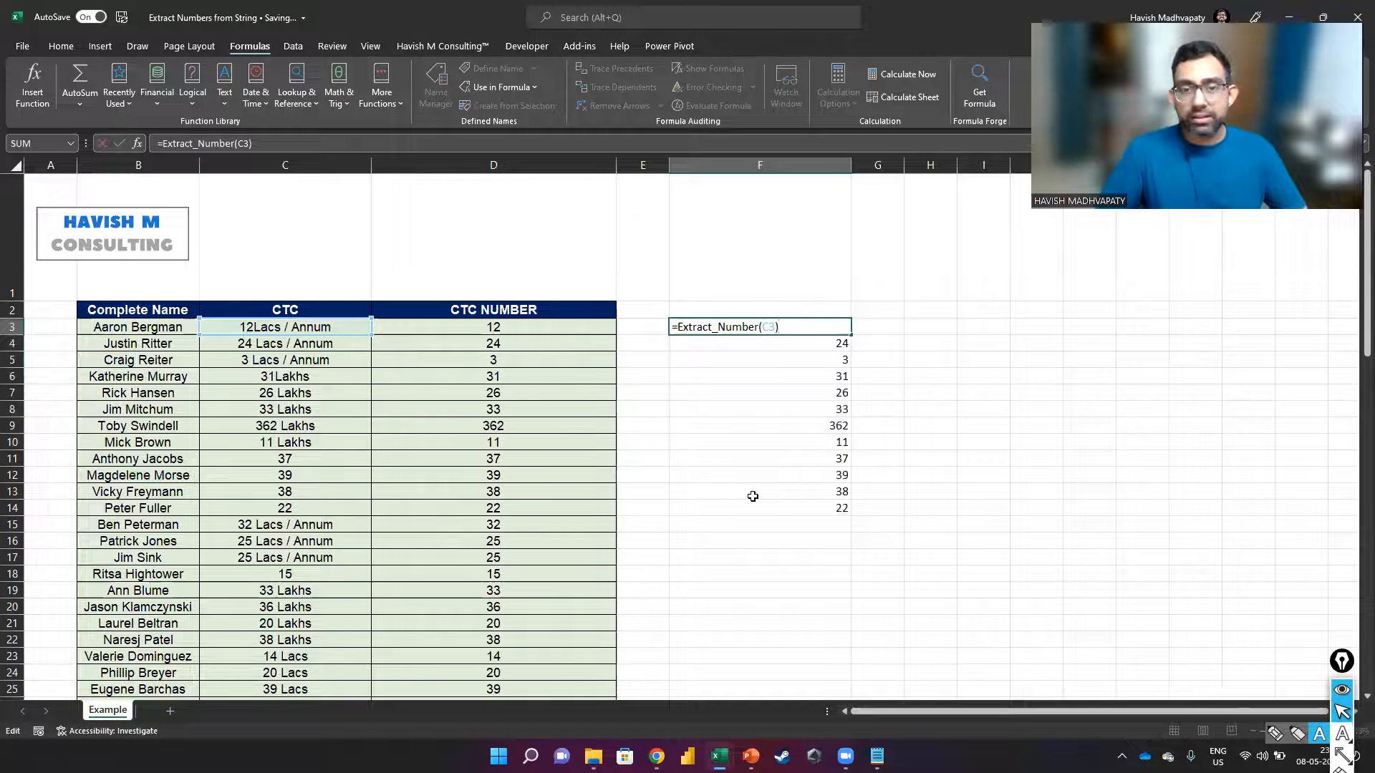